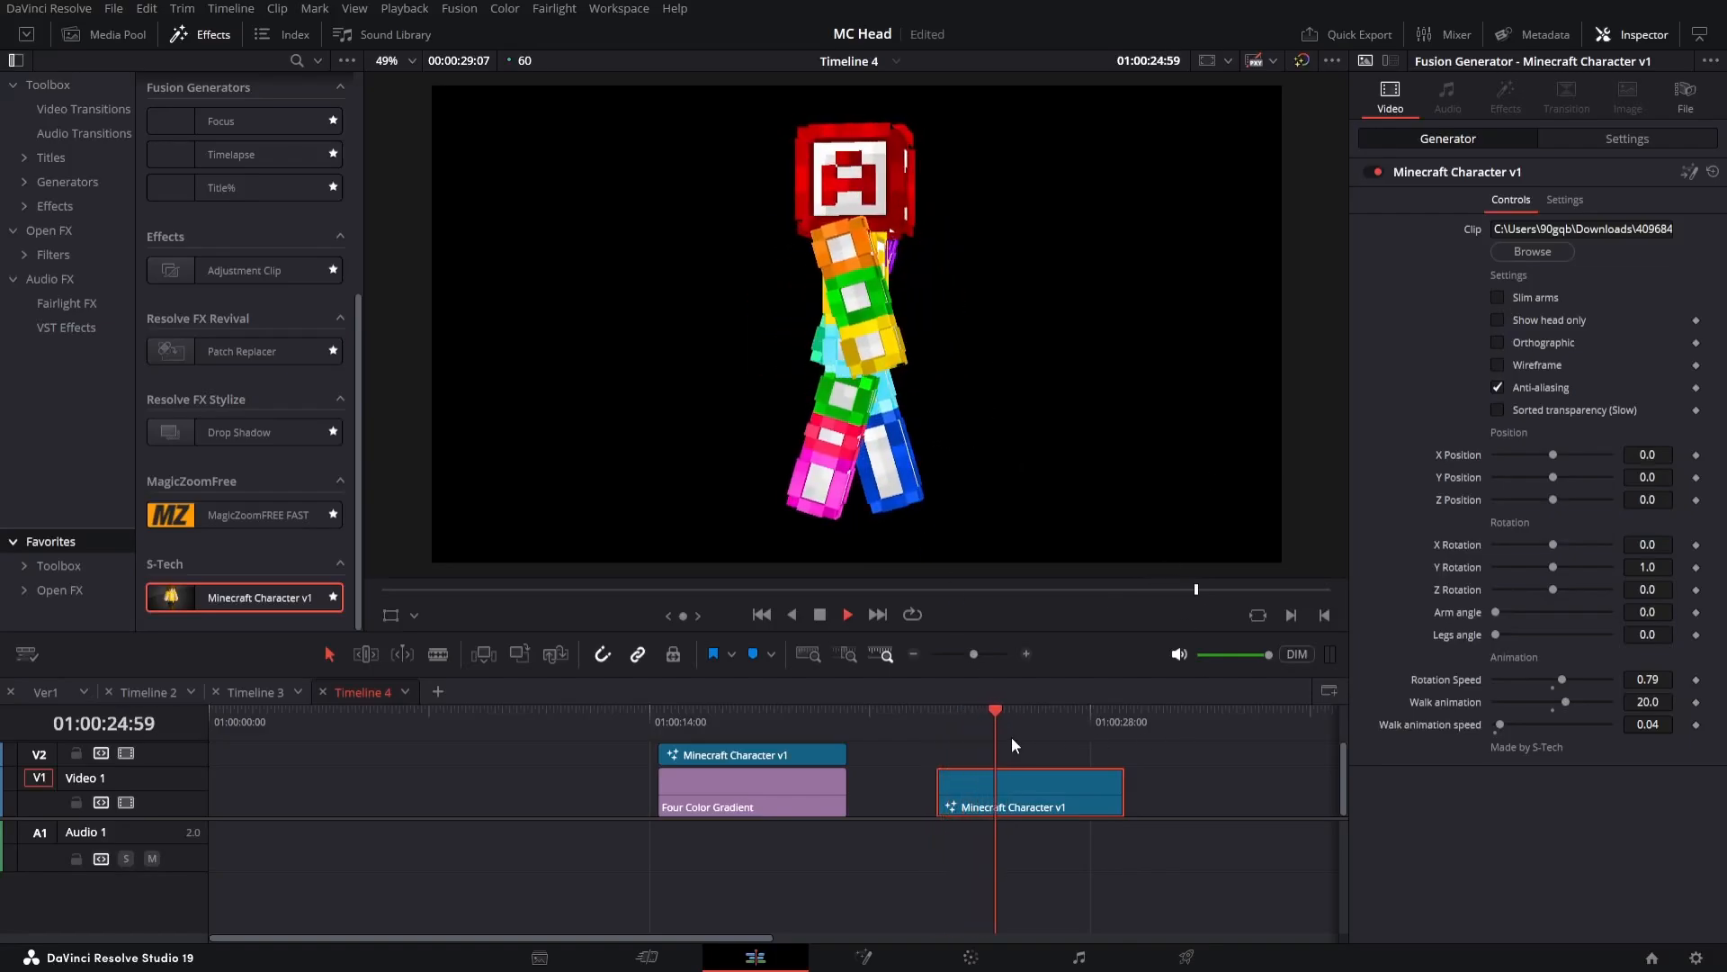
# Scrub the playhead to nearby frames within the Minecraft Character clip
pyautogui.click(935, 711)
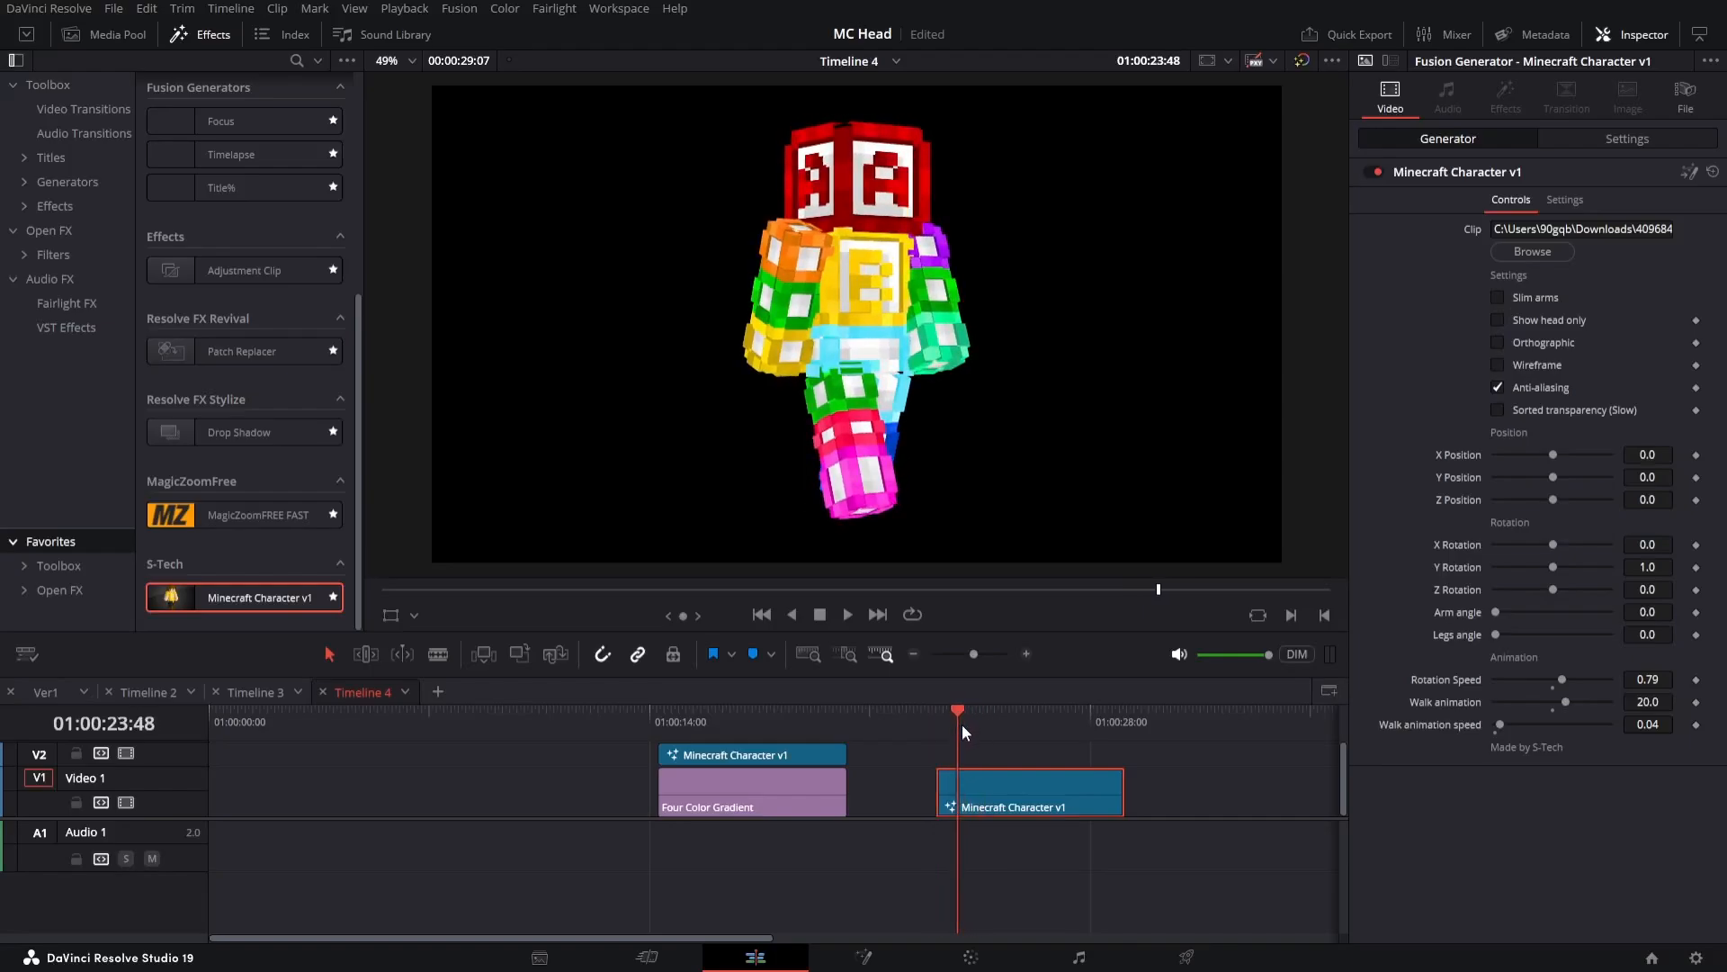
pyautogui.click(997, 711)
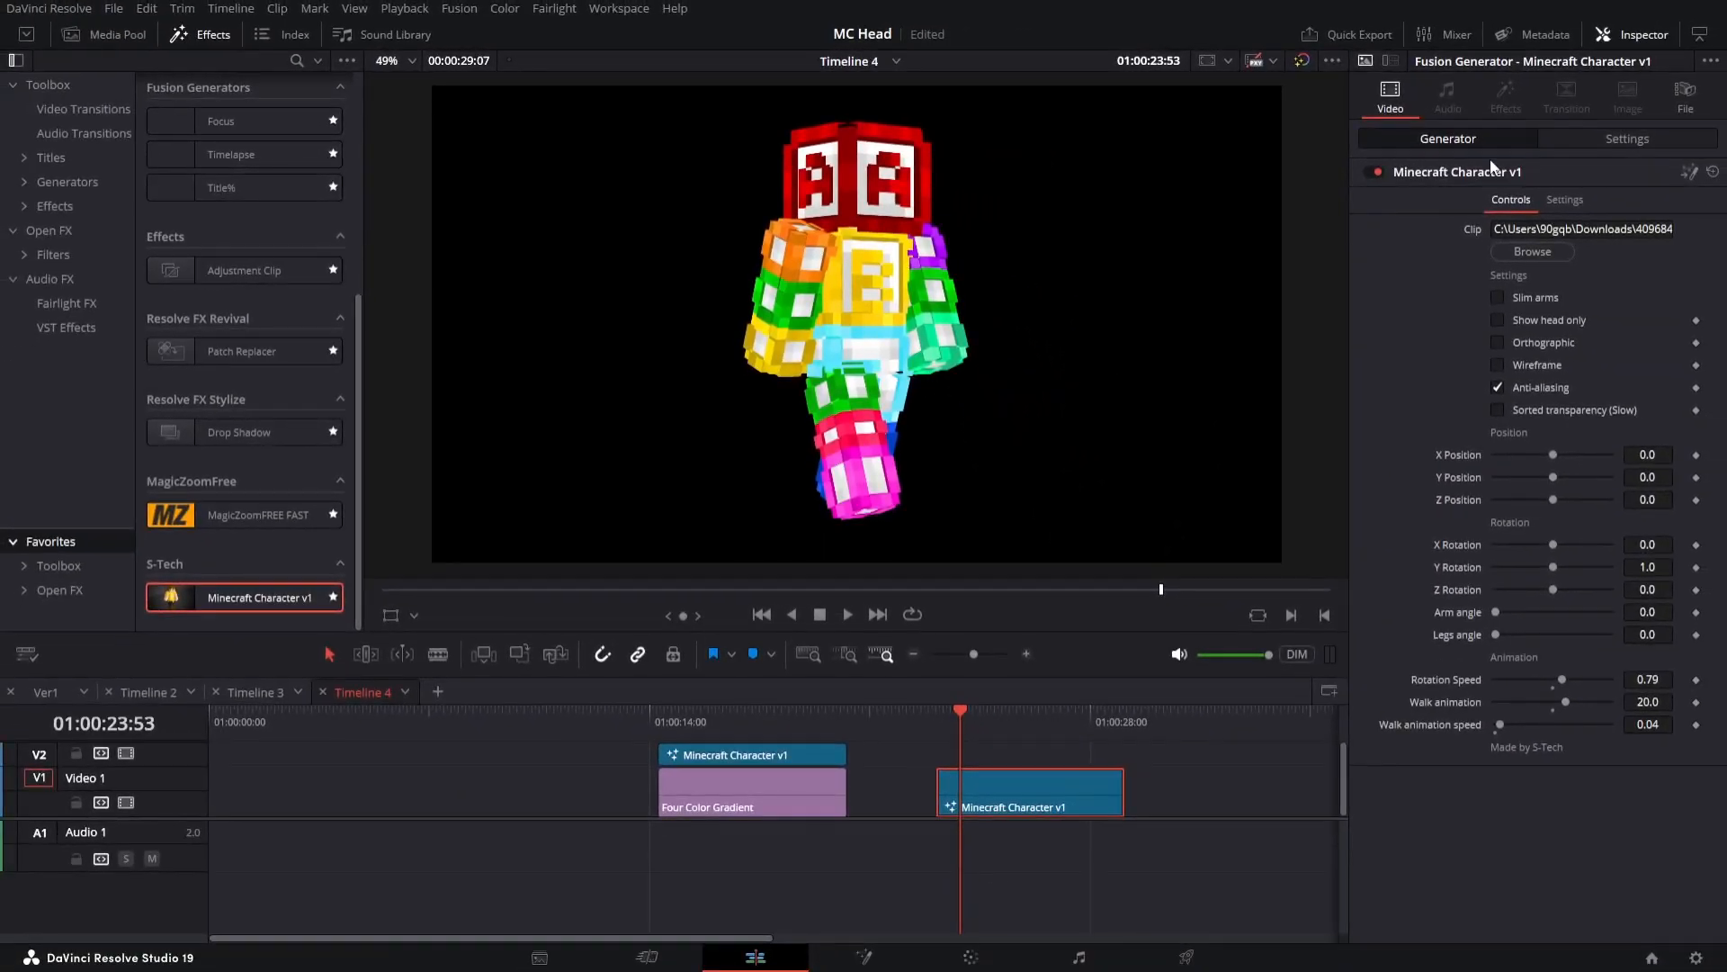
pyautogui.moveTo(1658, 382)
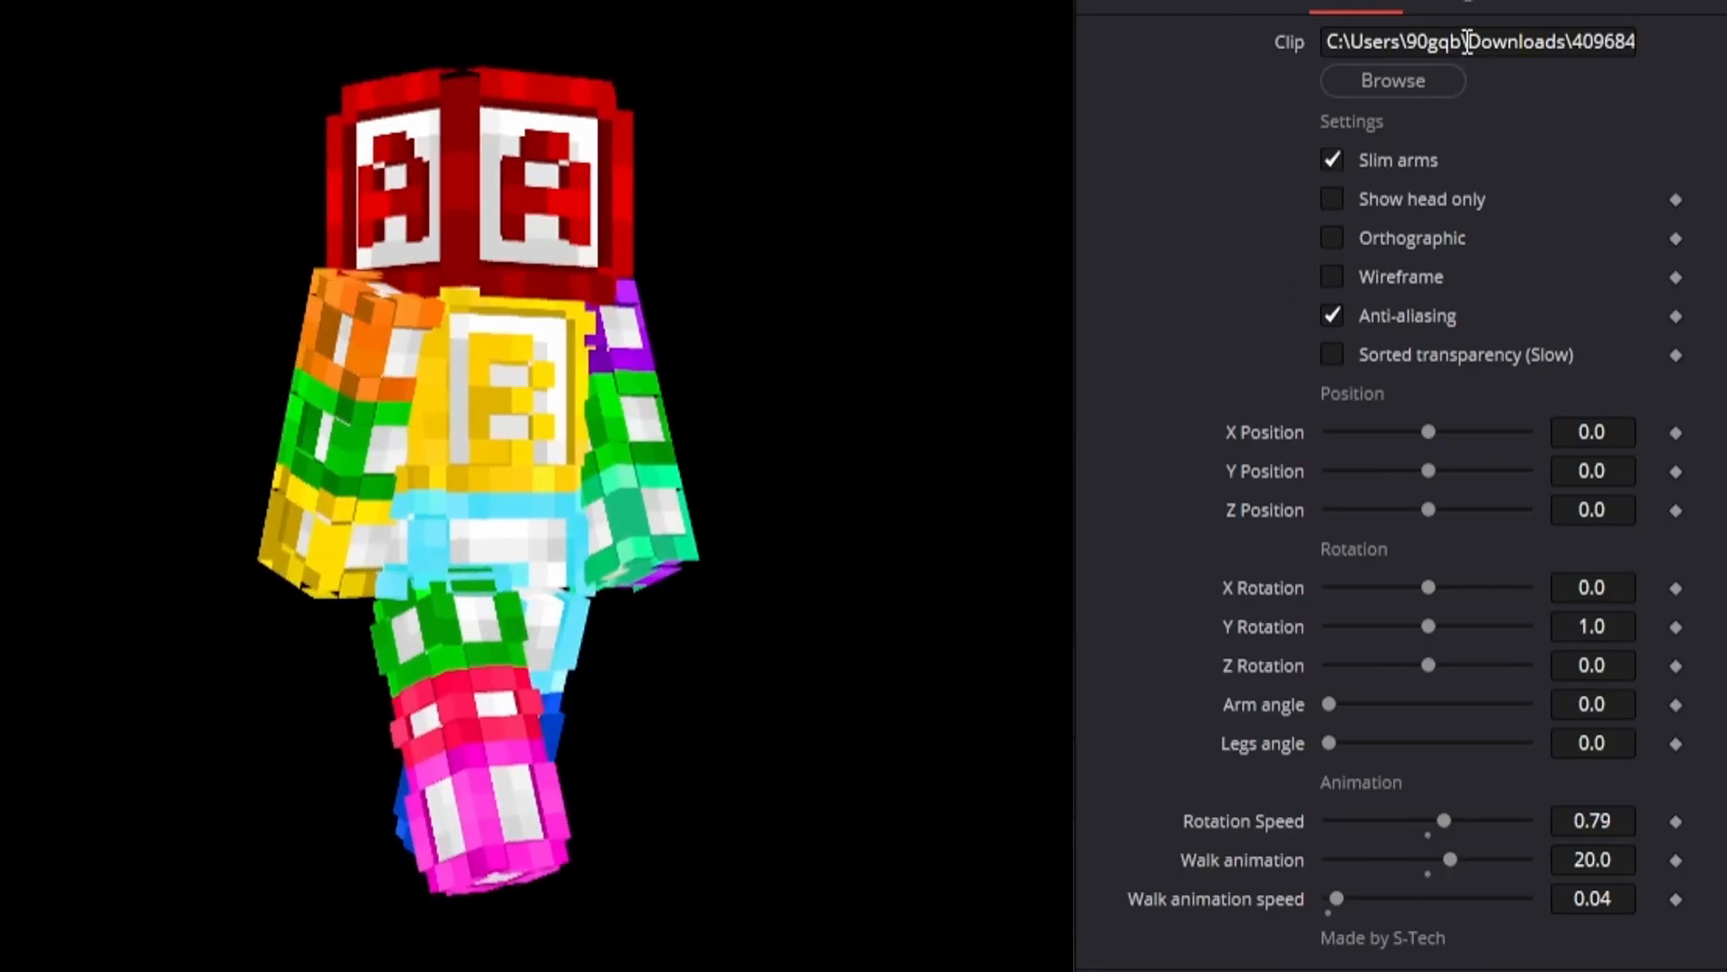
# Turn off slim arms, toggle head-only on and off, then enable orthographic and wireframe
pyautogui.click(1330, 160)
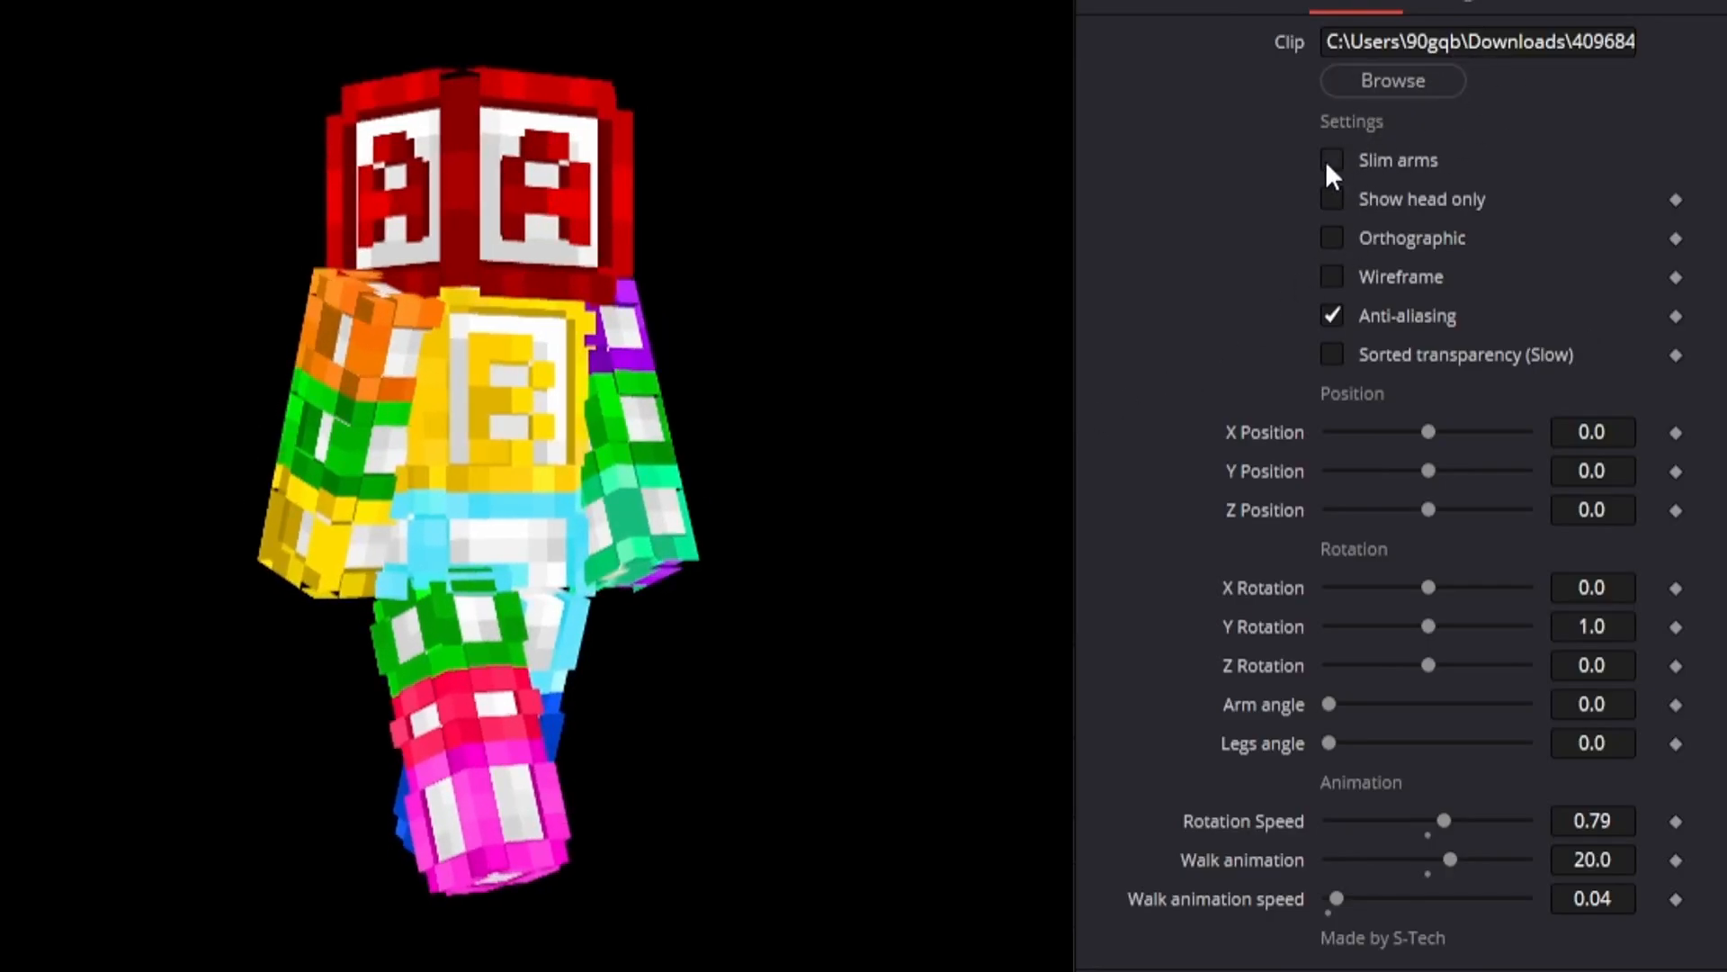
pyautogui.click(1331, 199)
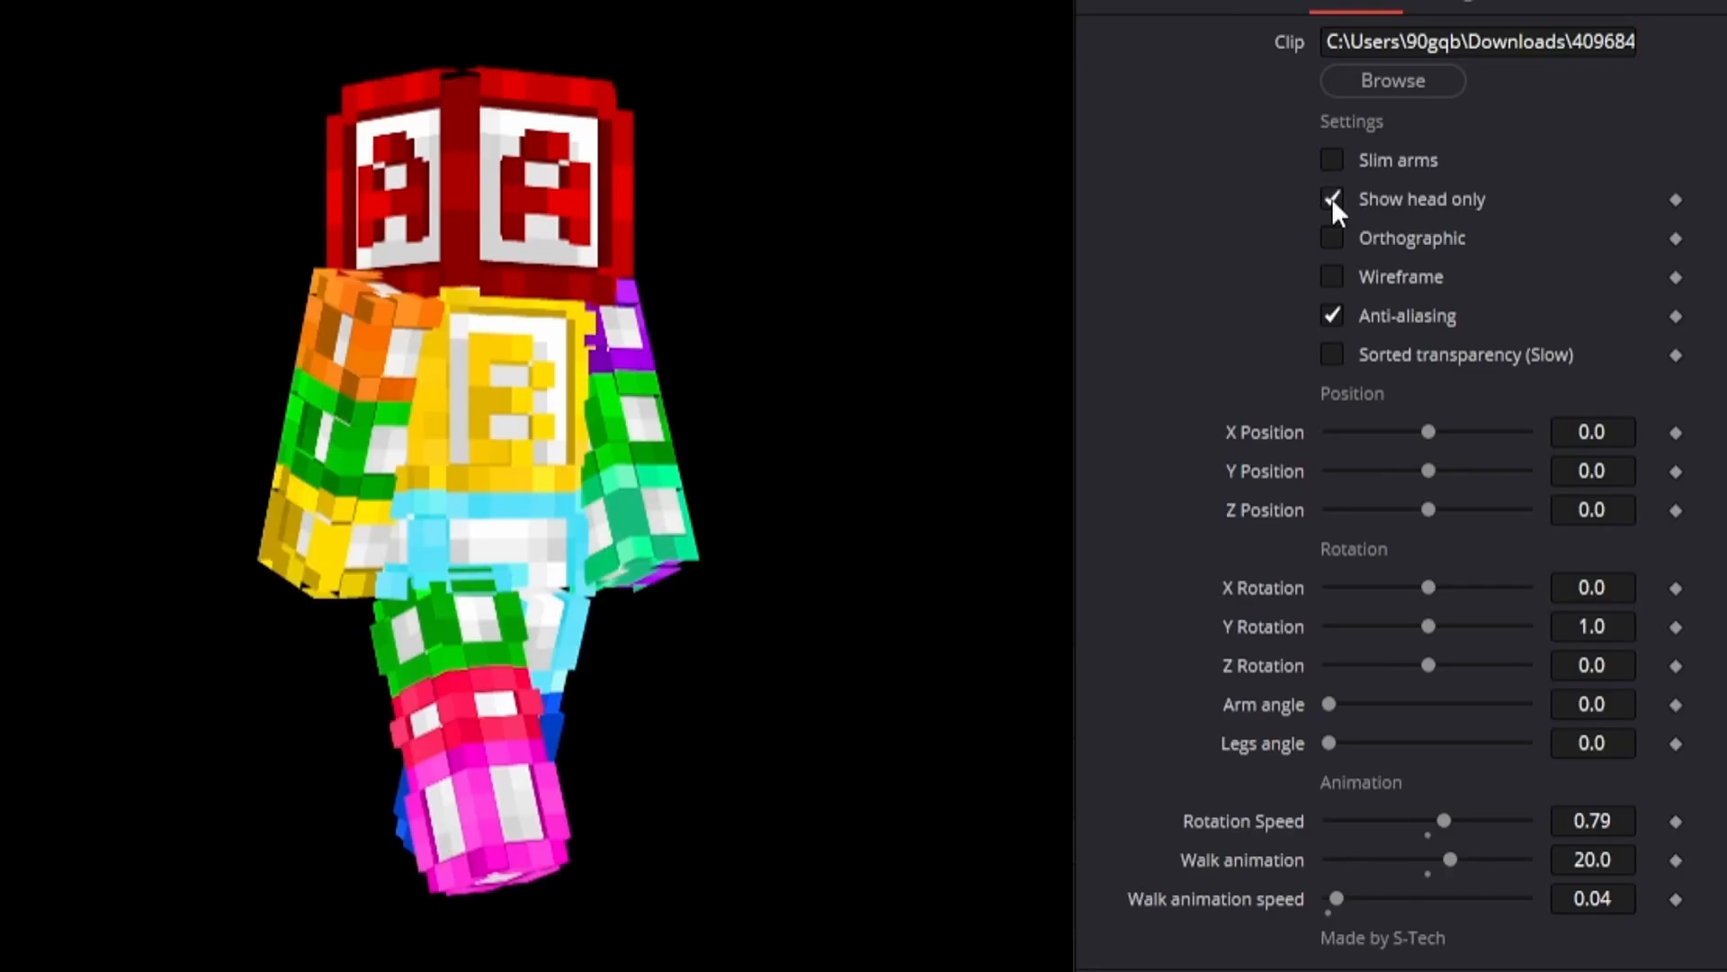
pyautogui.click(1330, 200)
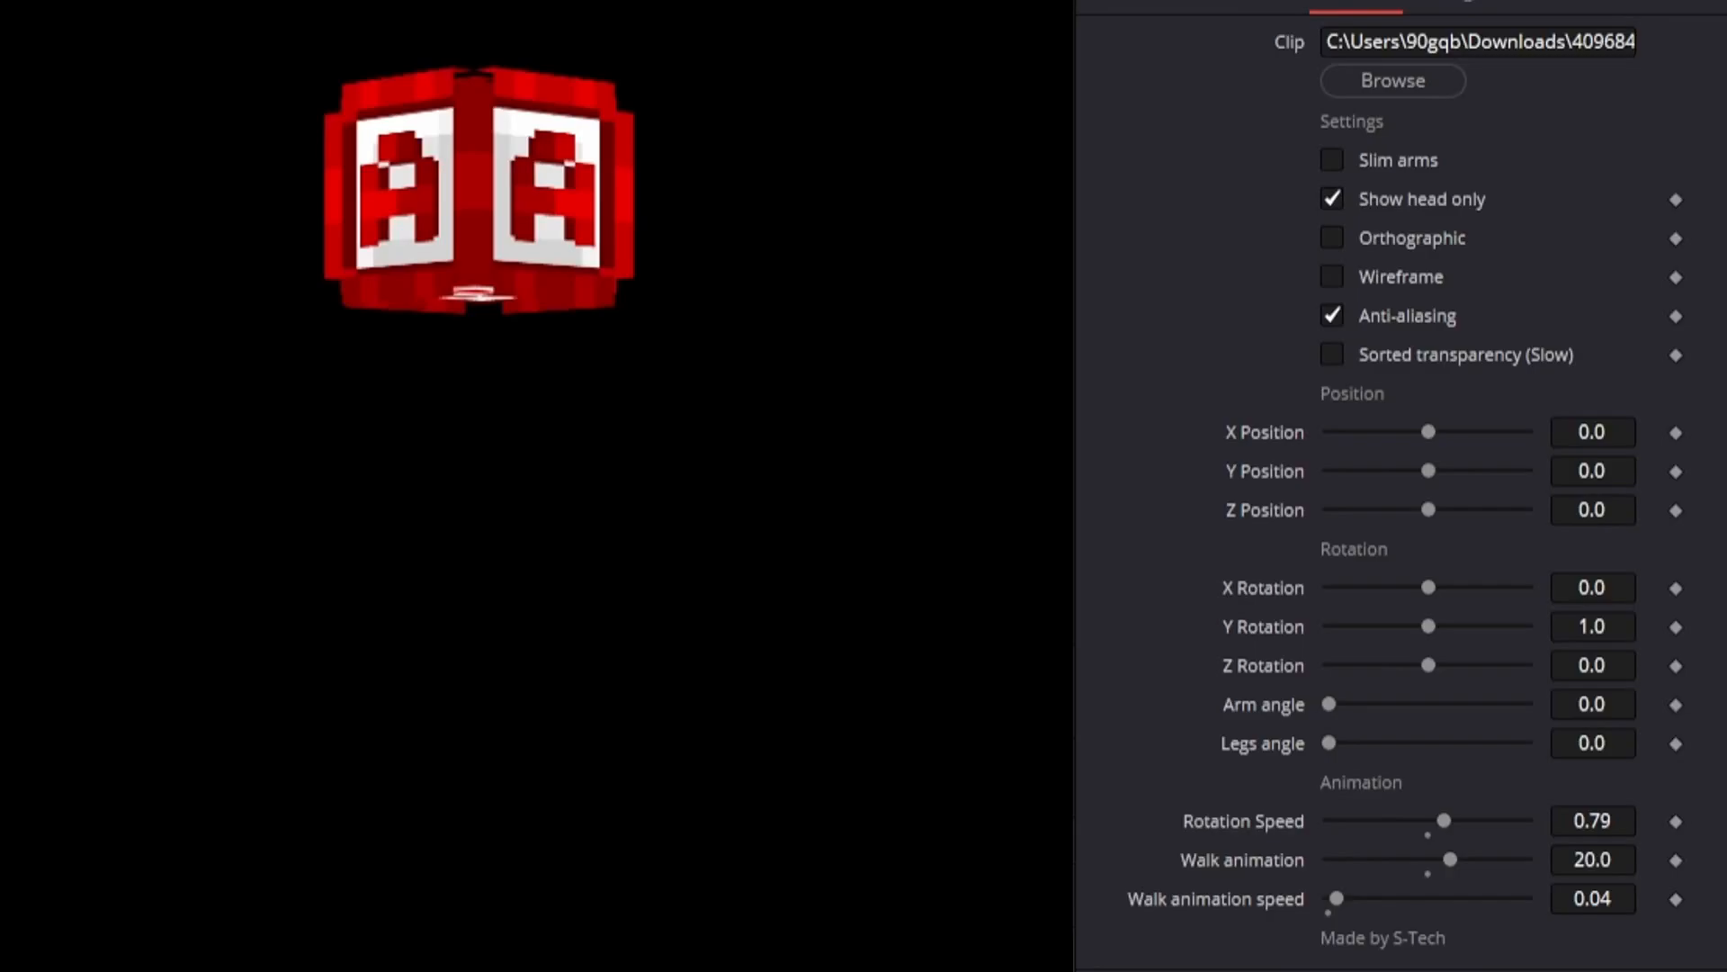
pyautogui.moveTo(820, 216)
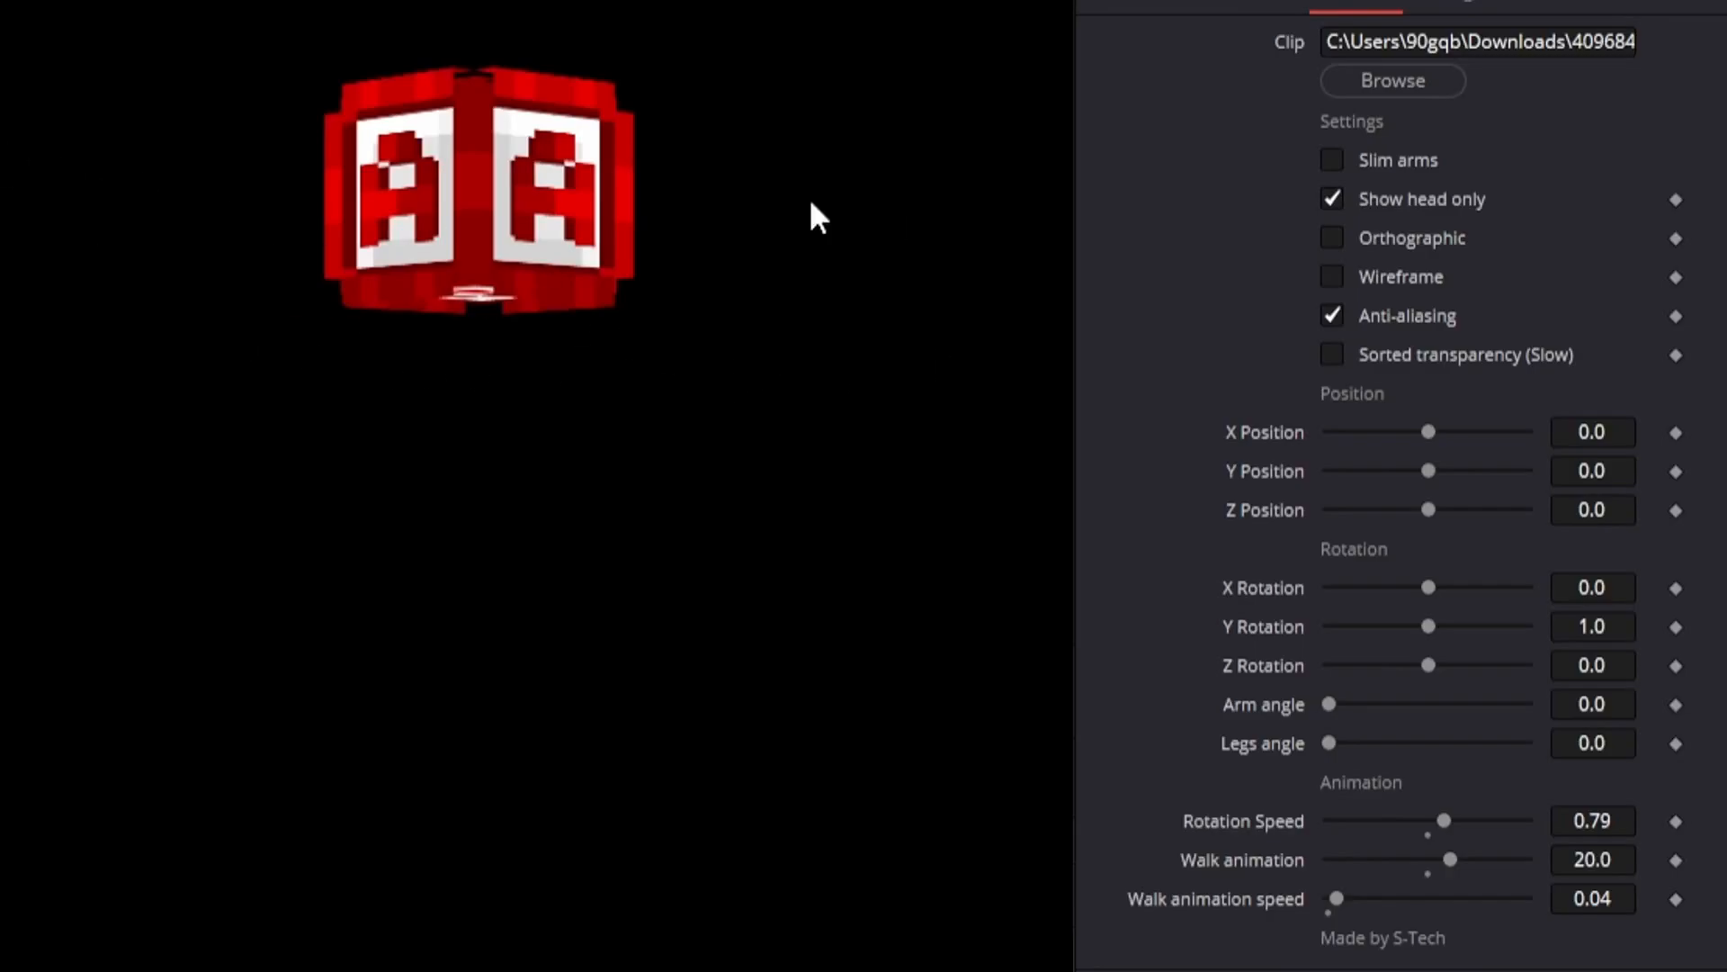
pyautogui.click(1332, 198)
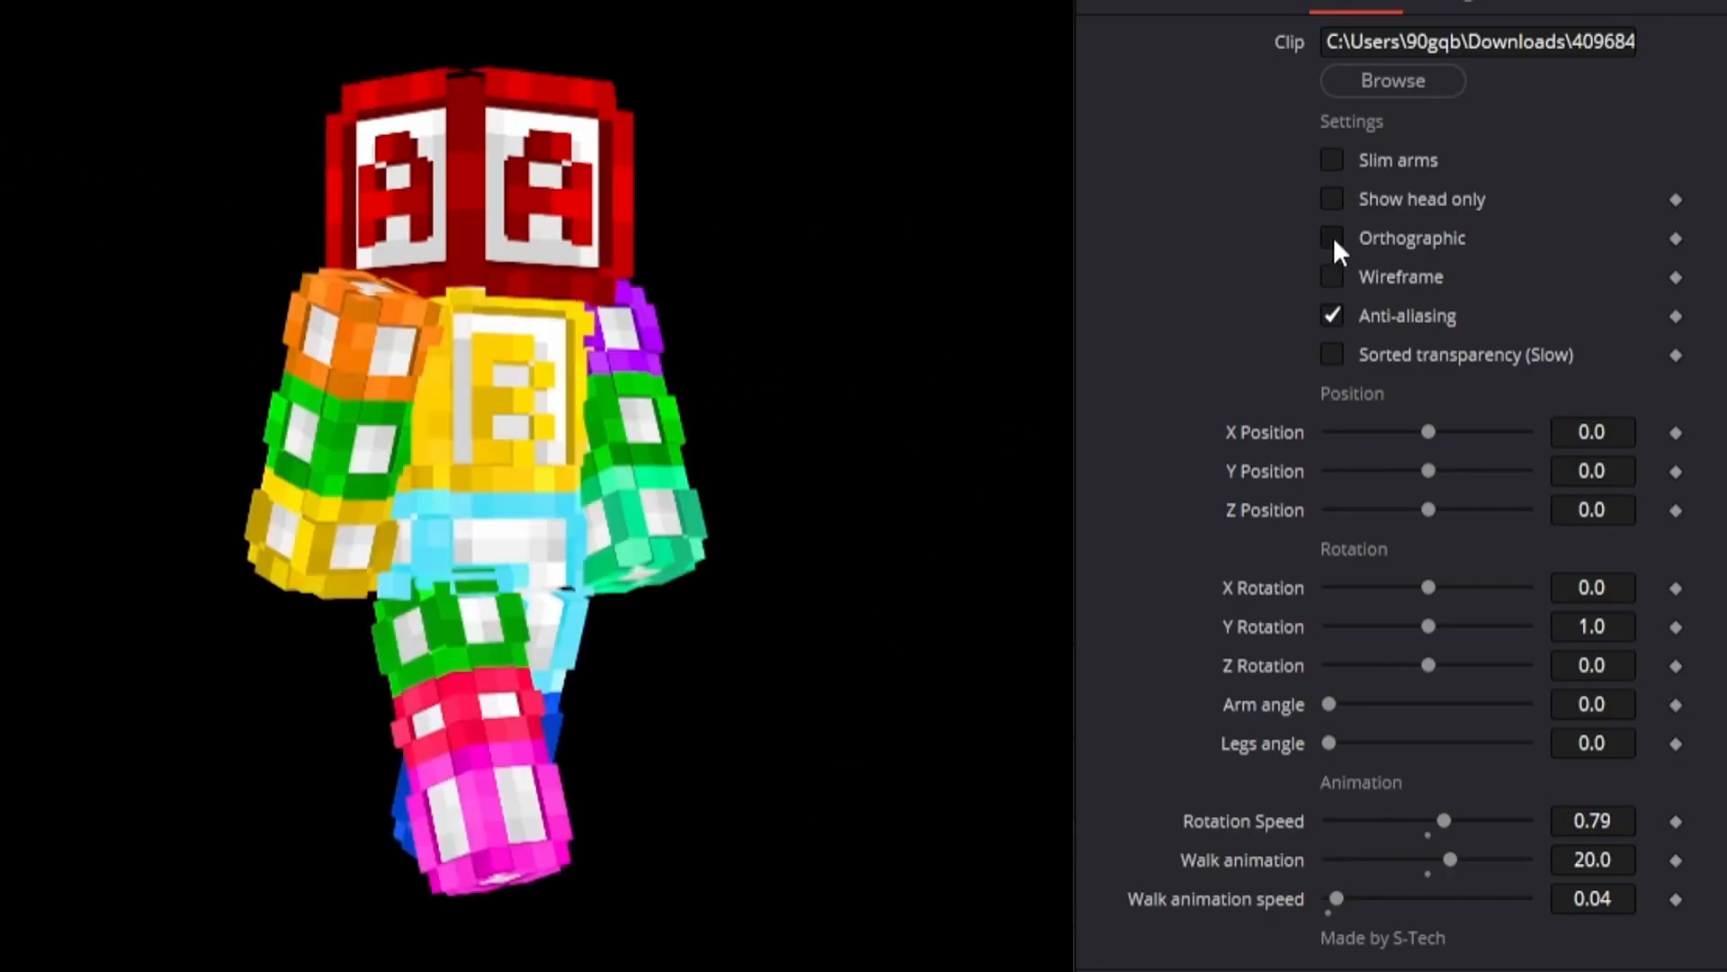
pyautogui.click(1332, 237)
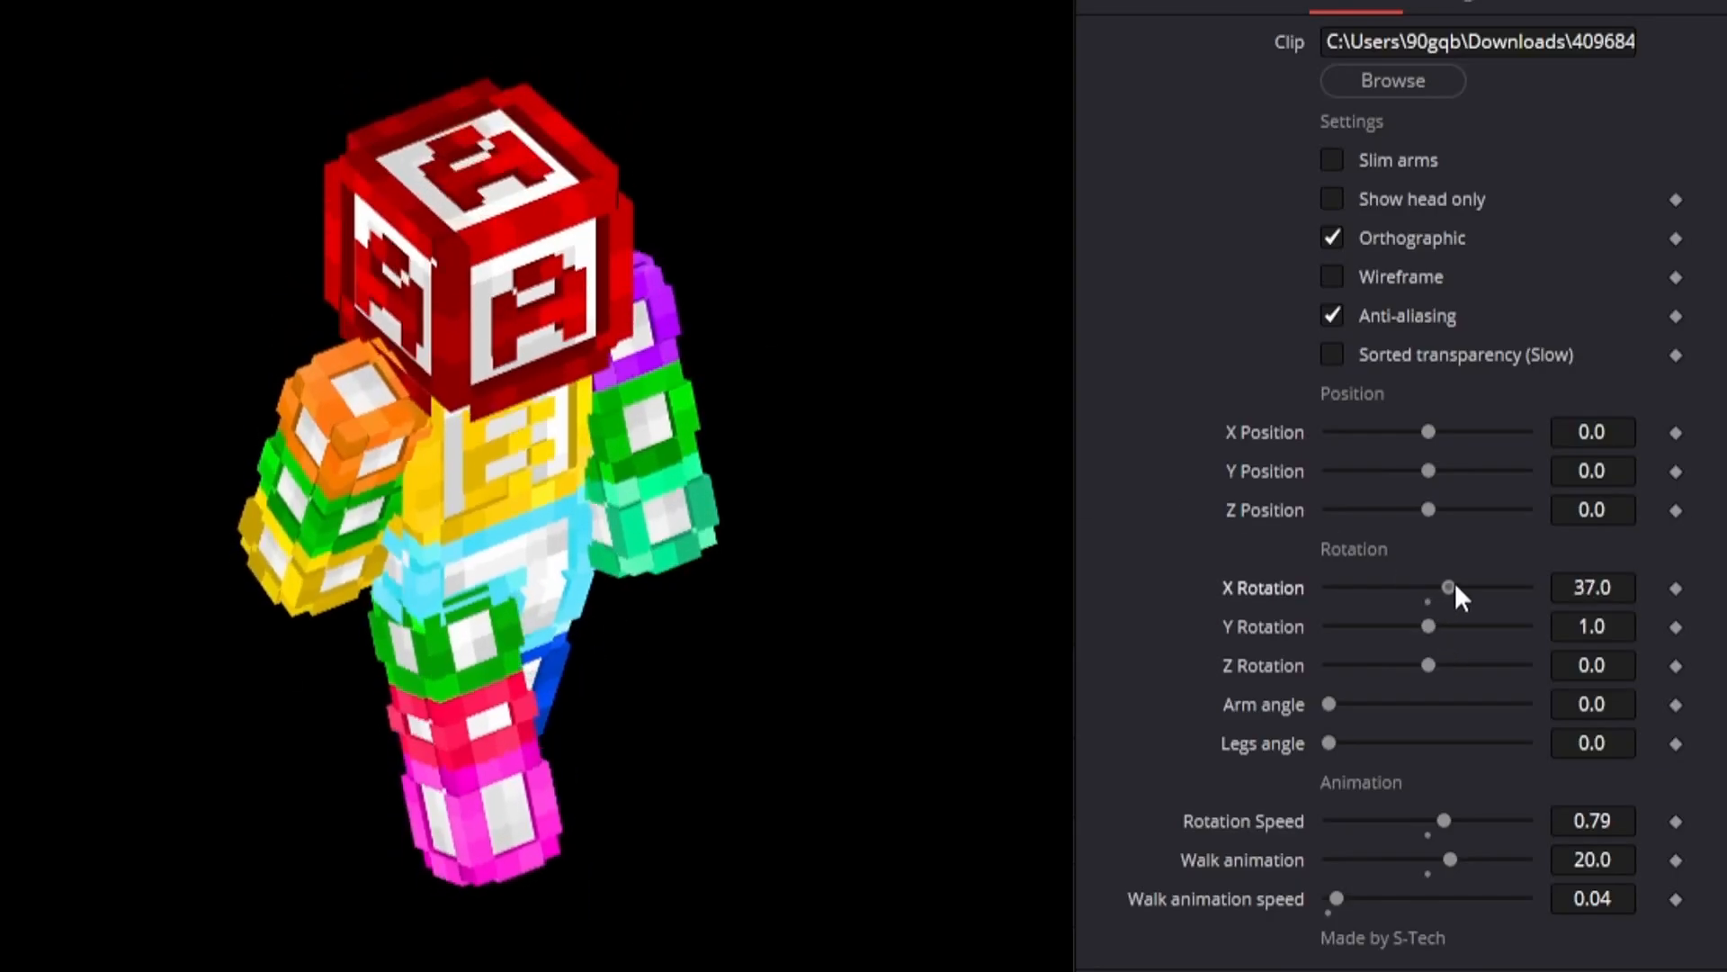
pyautogui.click(1331, 276)
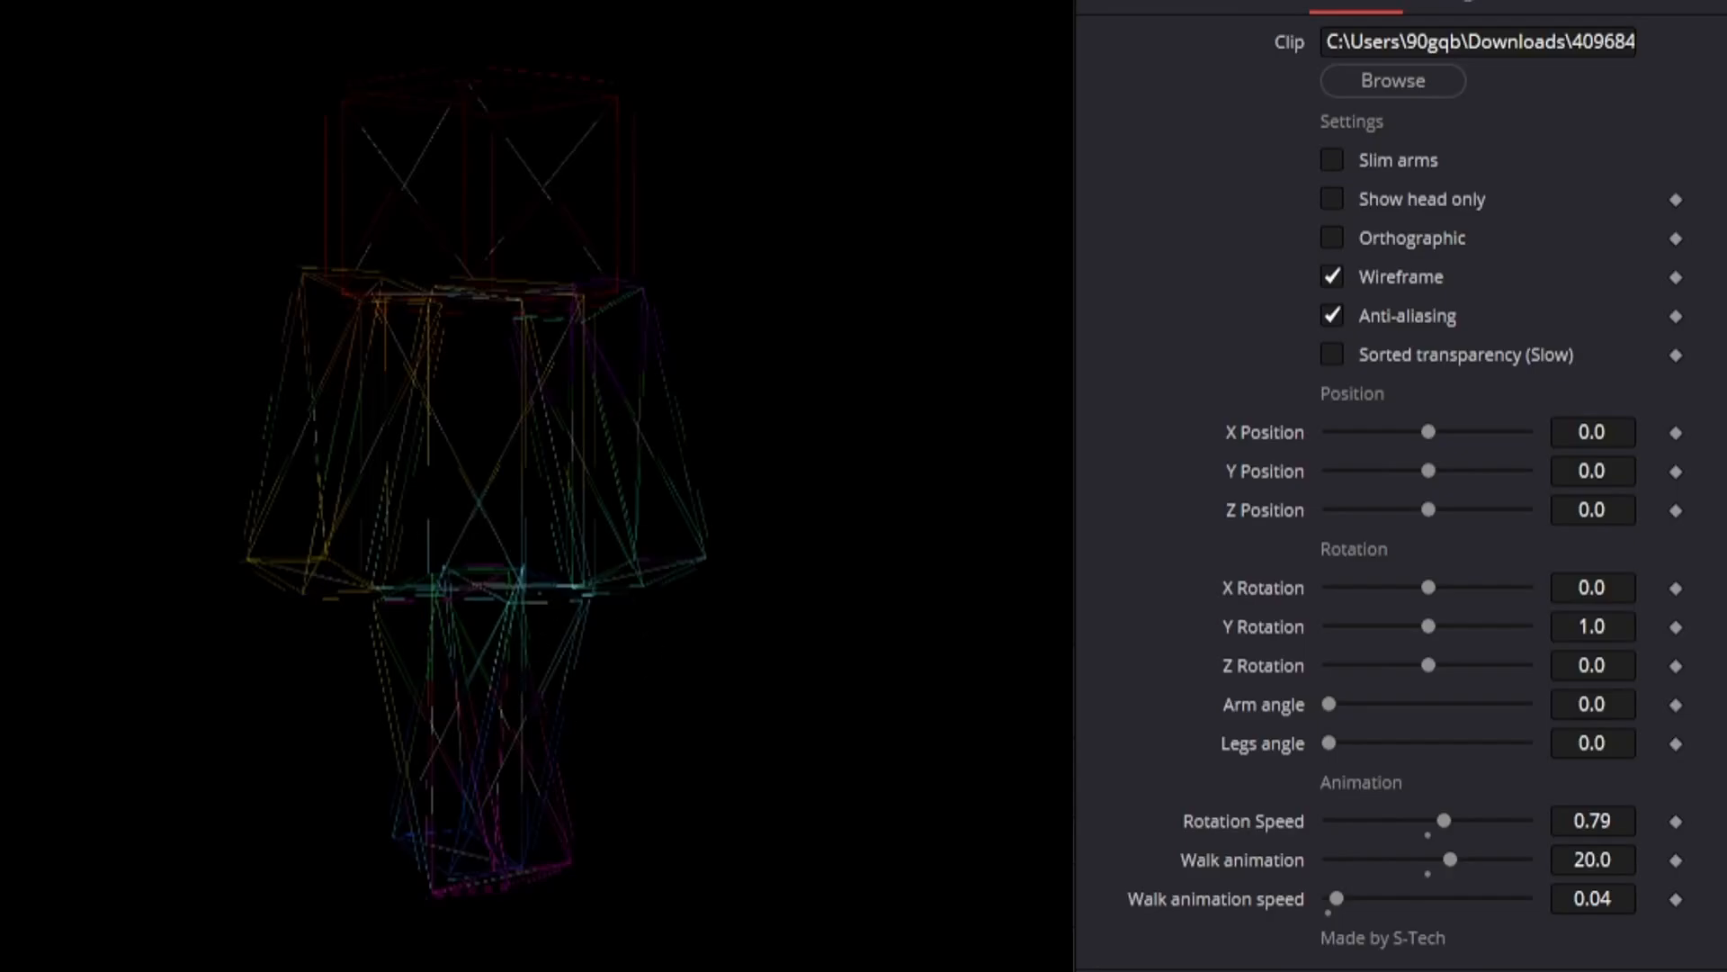
# Turn wireframe off, re-enable anti-aliasing, and browse for a different skin image
pyautogui.click(1331, 275)
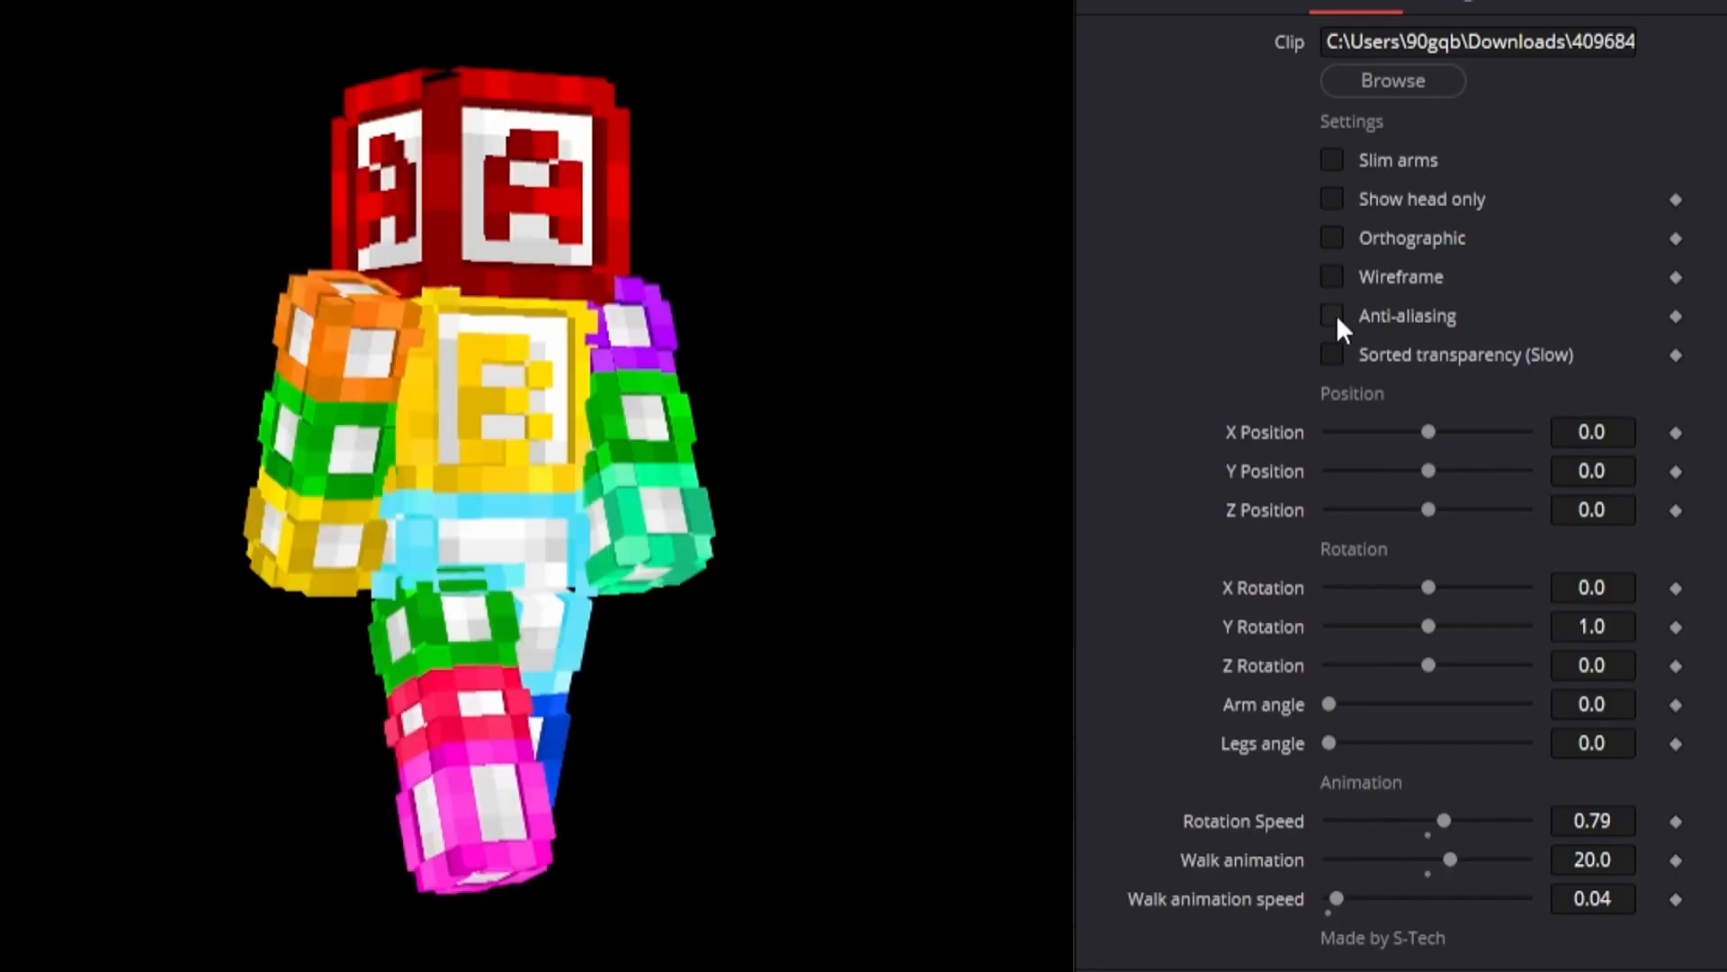
pyautogui.click(1330, 315)
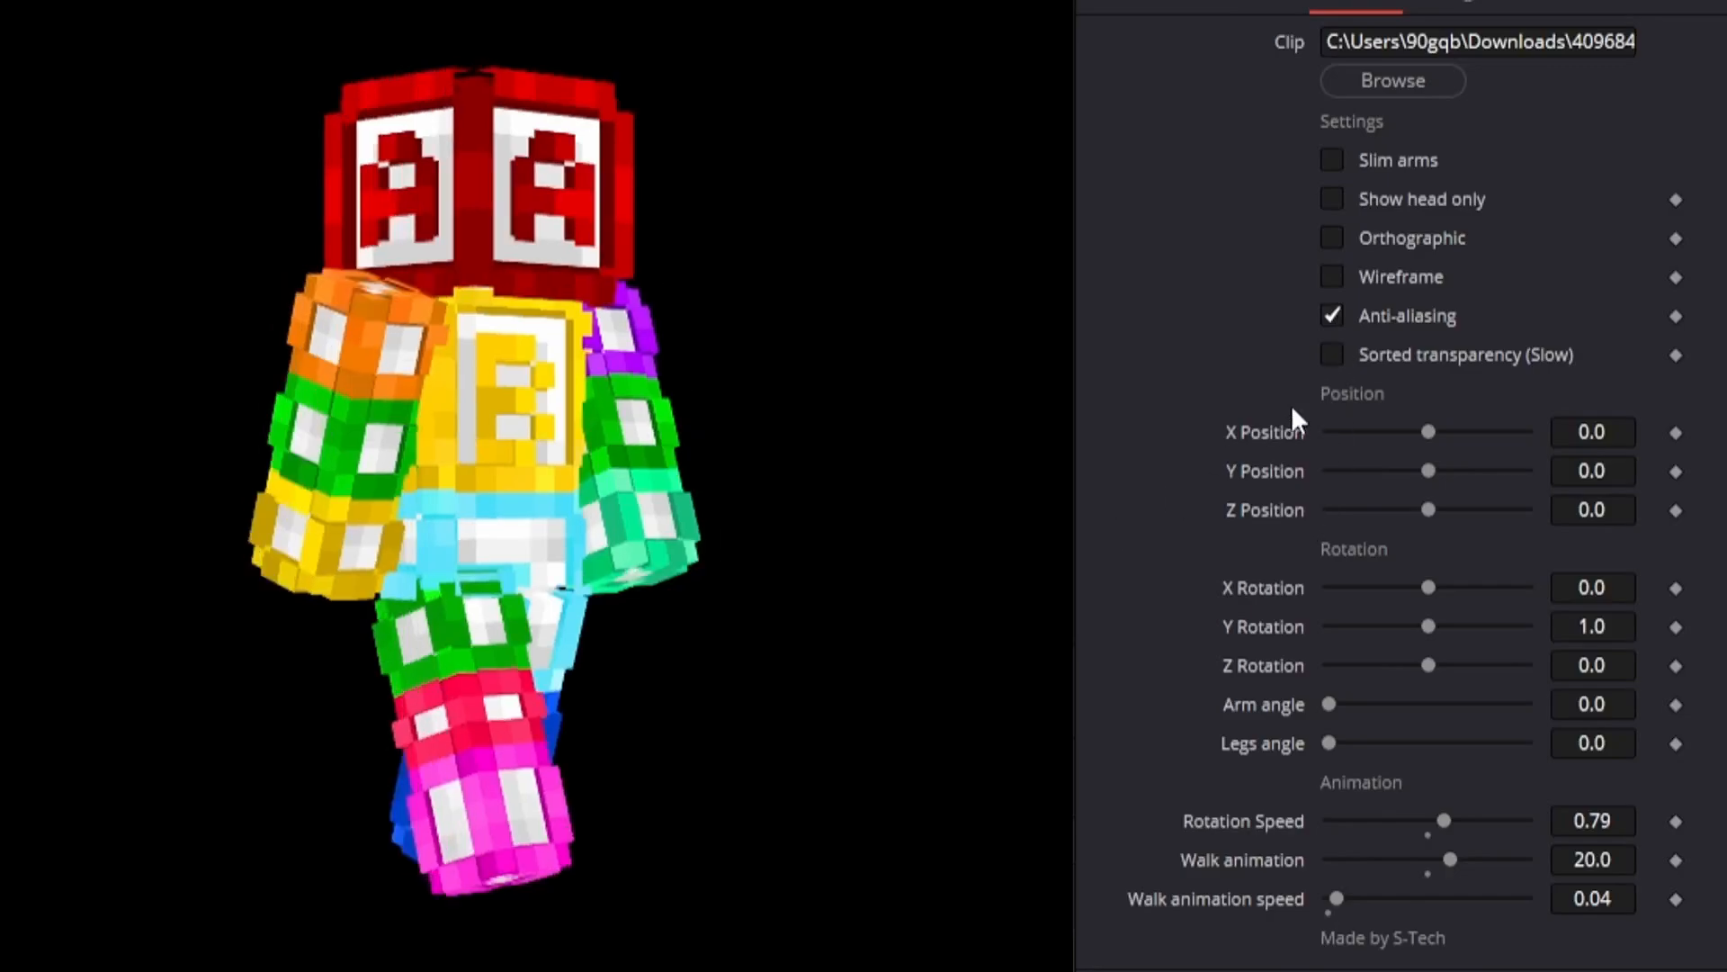
pyautogui.moveTo(1565, 413)
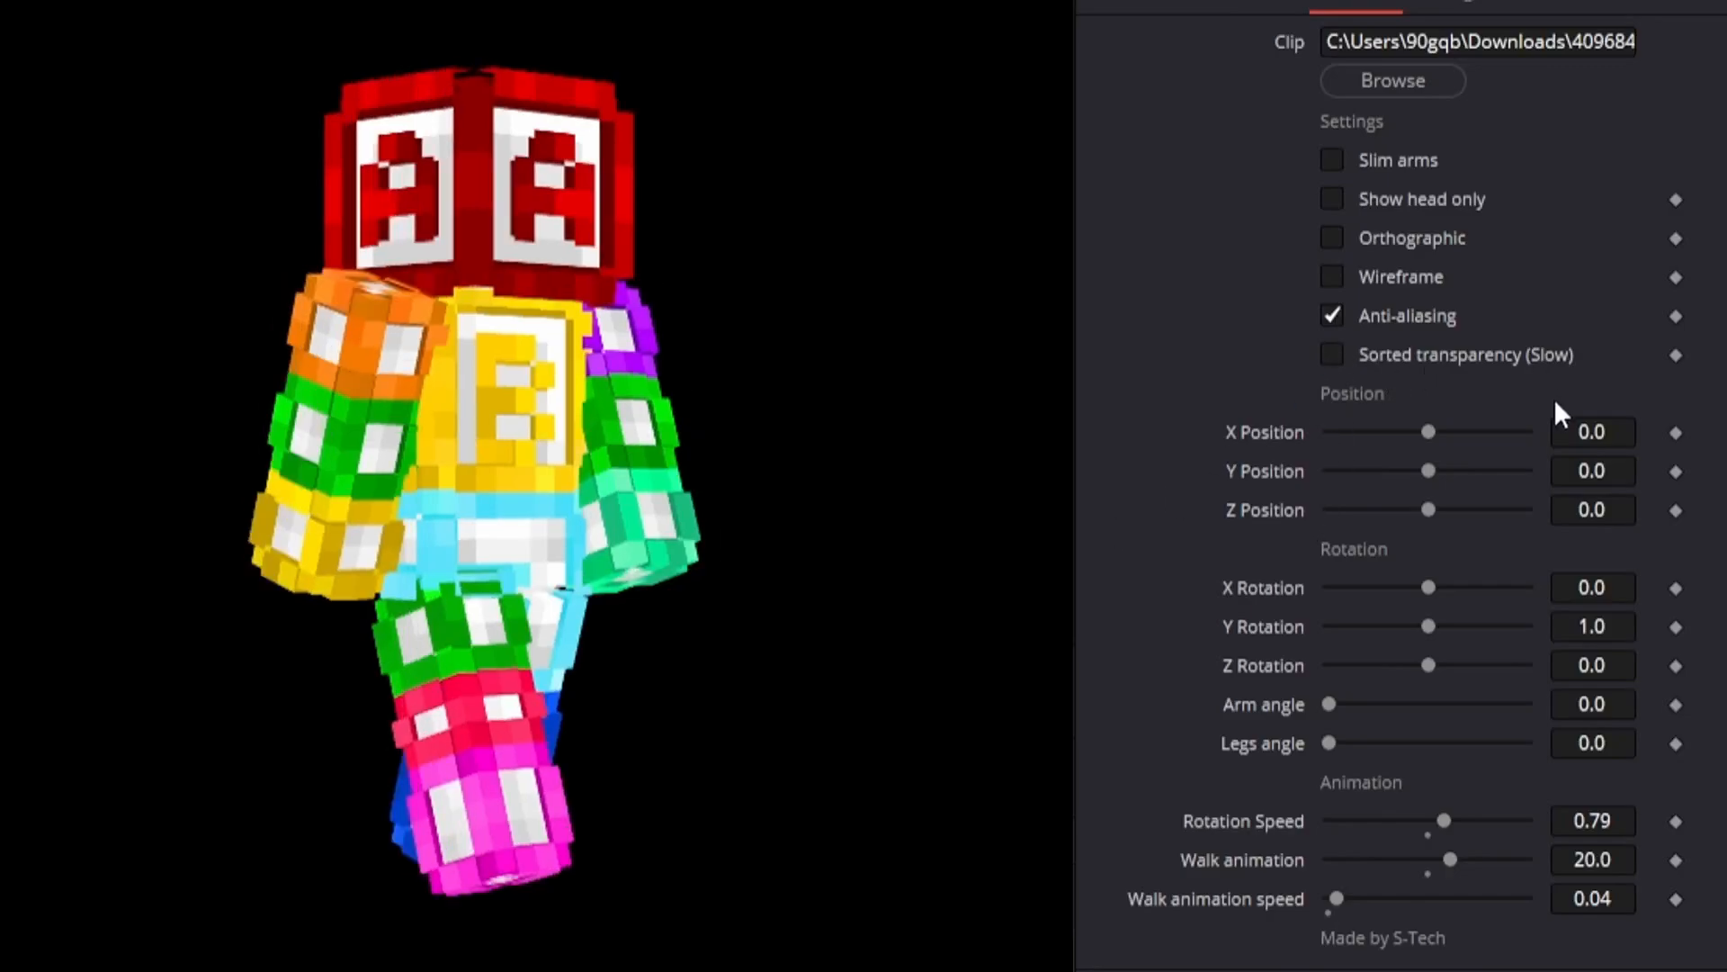
pyautogui.moveTo(1526, 388)
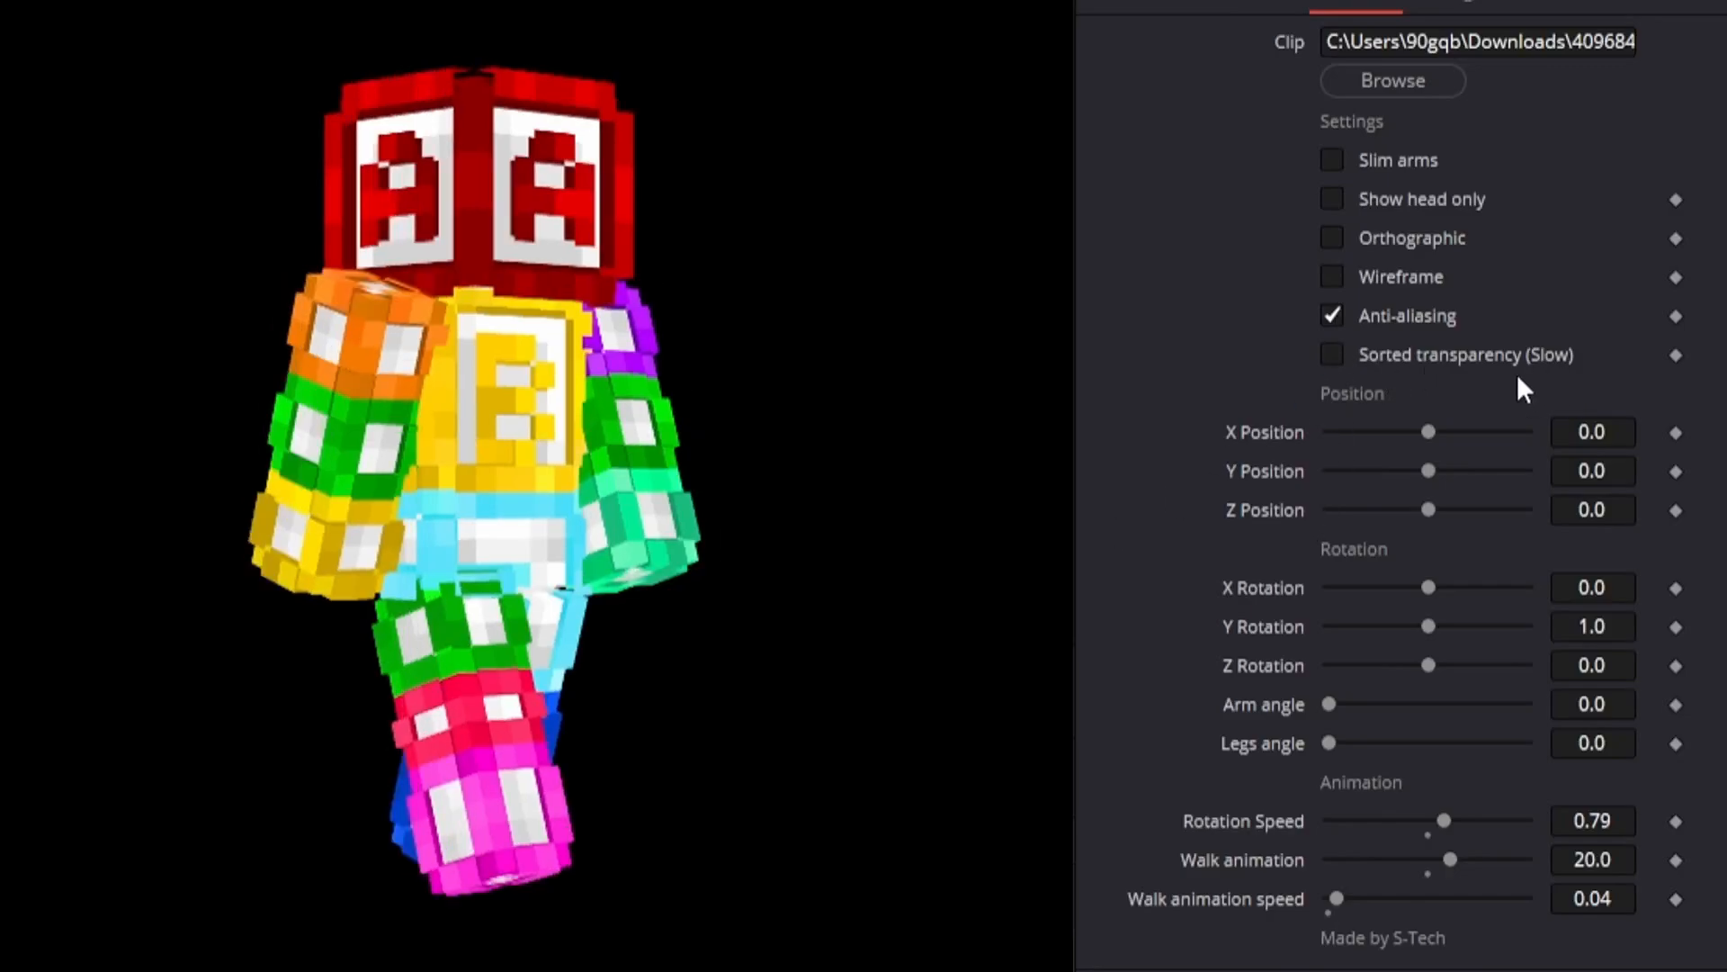
pyautogui.moveTo(1384, 367)
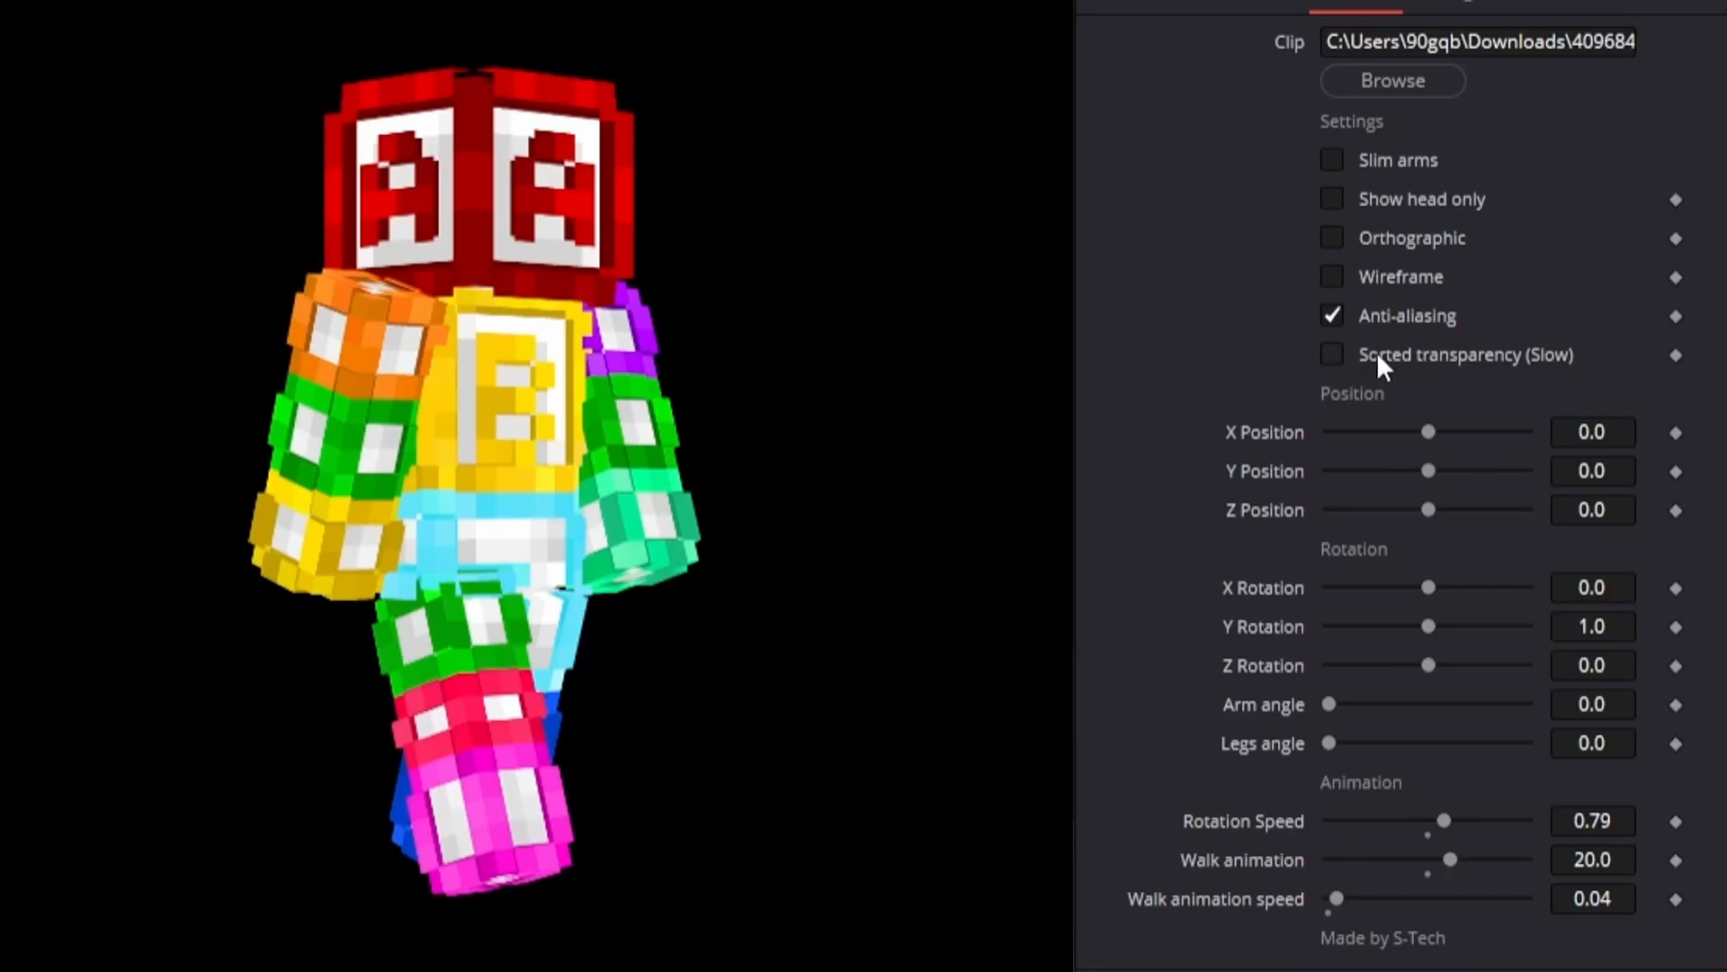
pyautogui.moveTo(1234, 139)
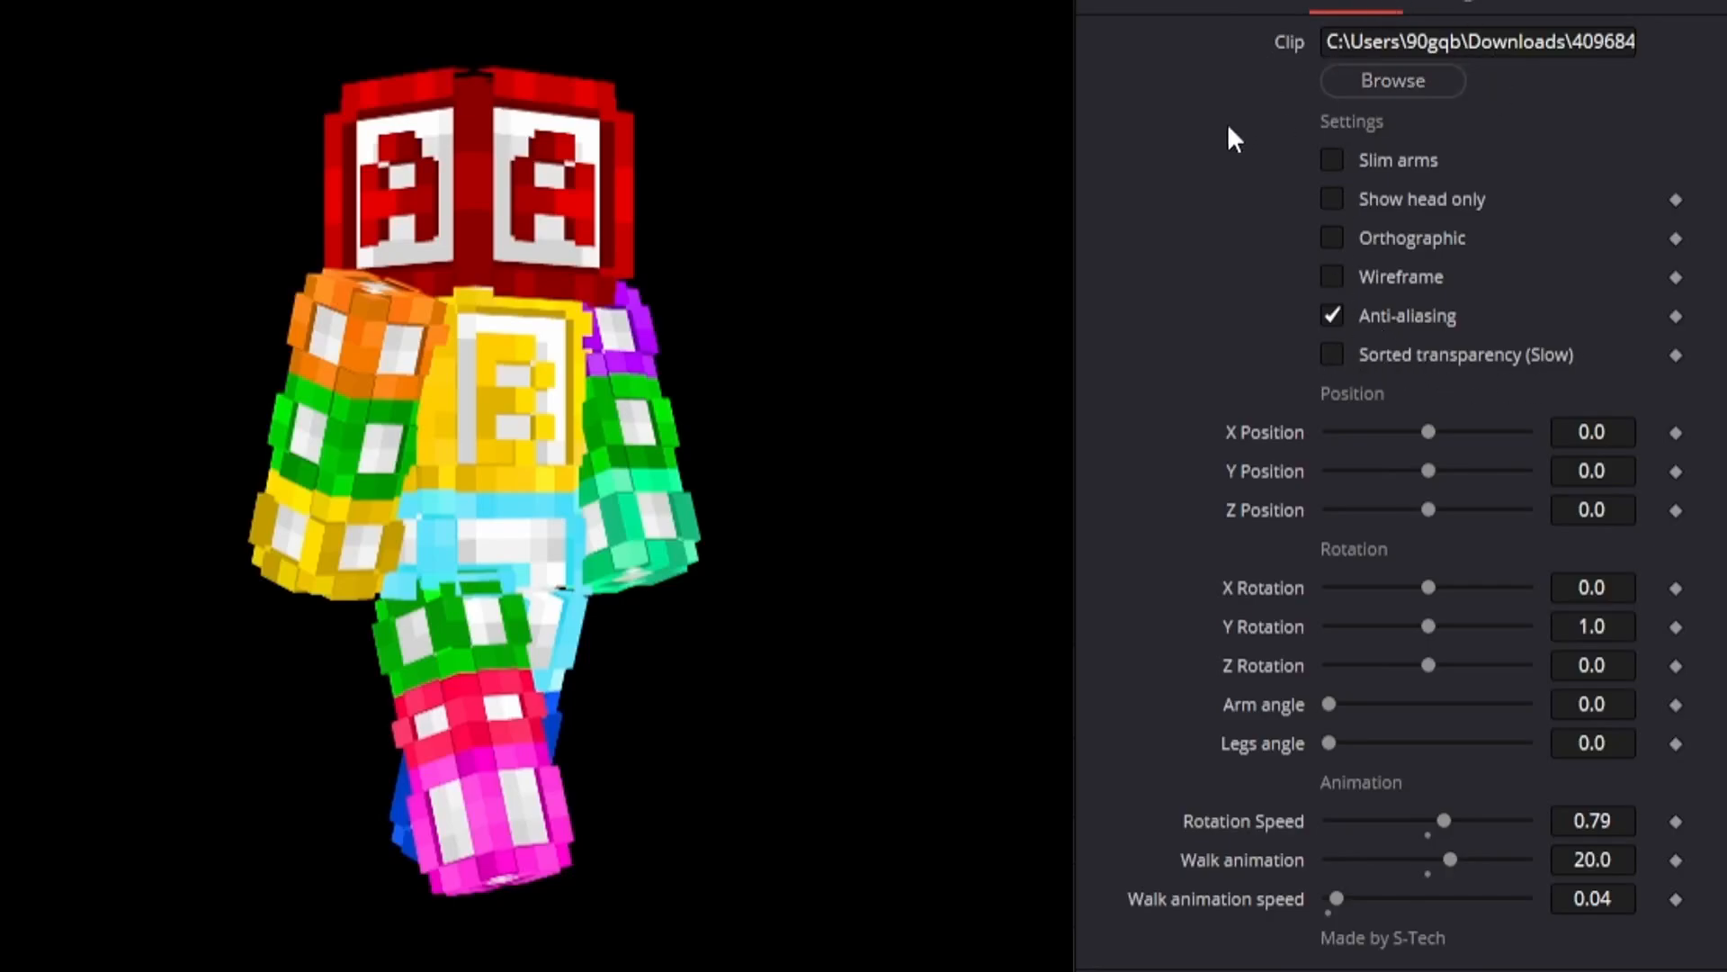
pyautogui.moveTo(1432, 143)
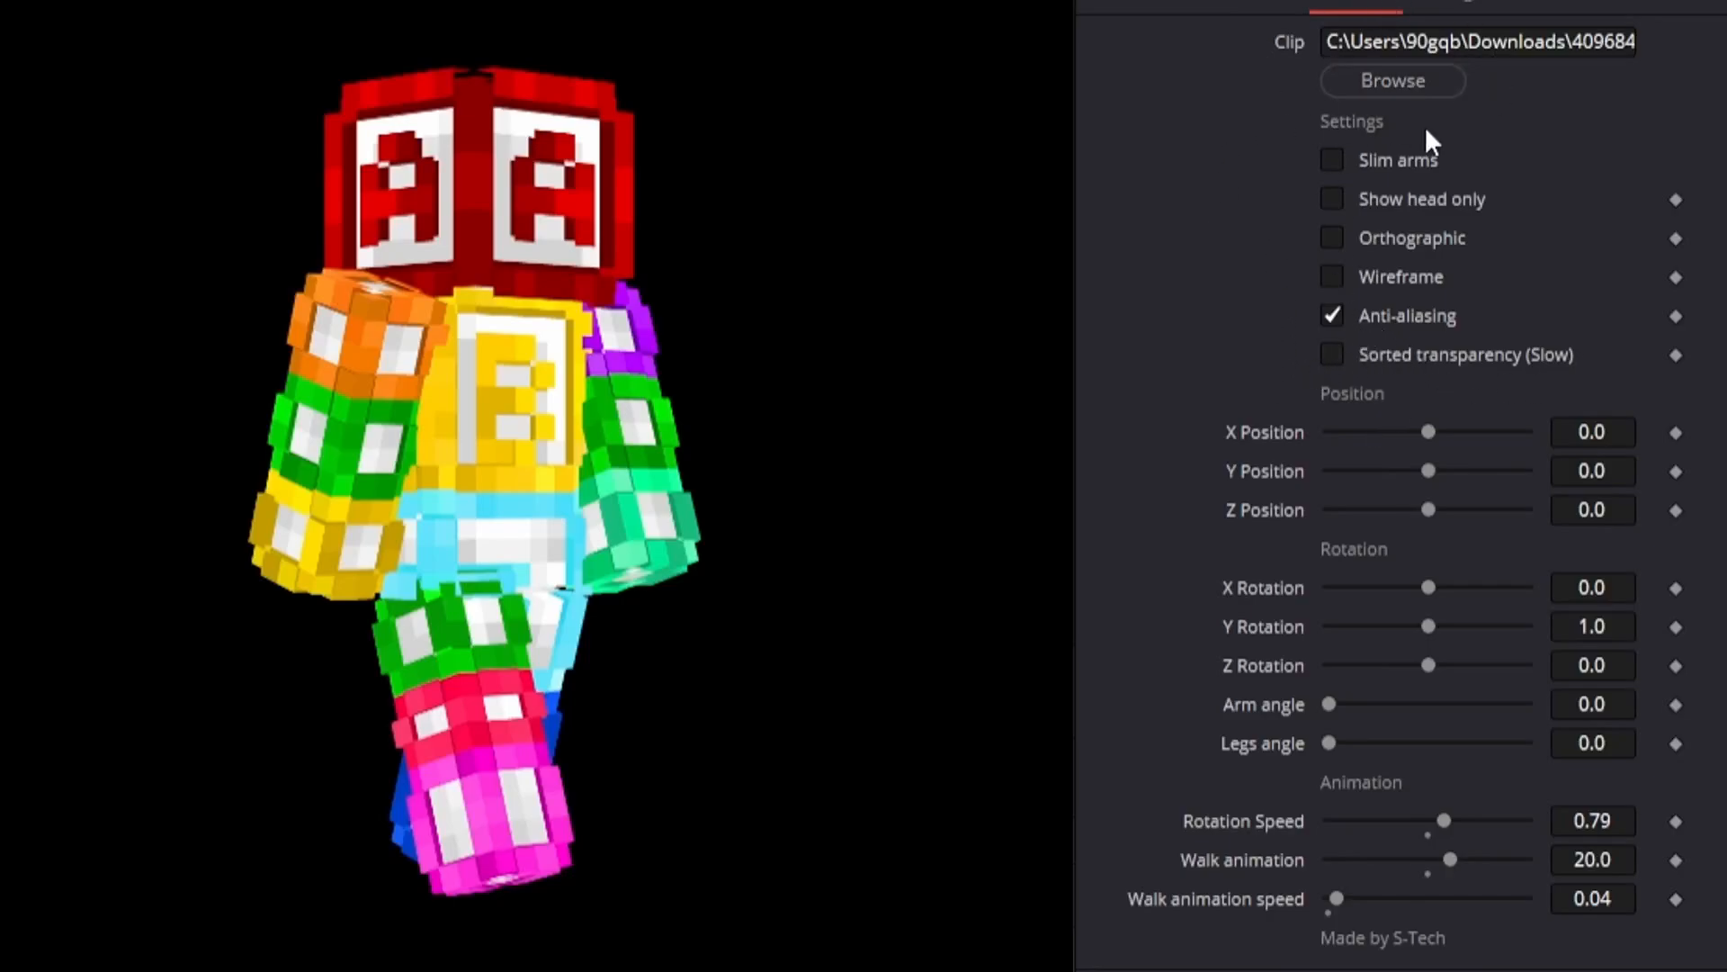
pyautogui.click(1392, 80)
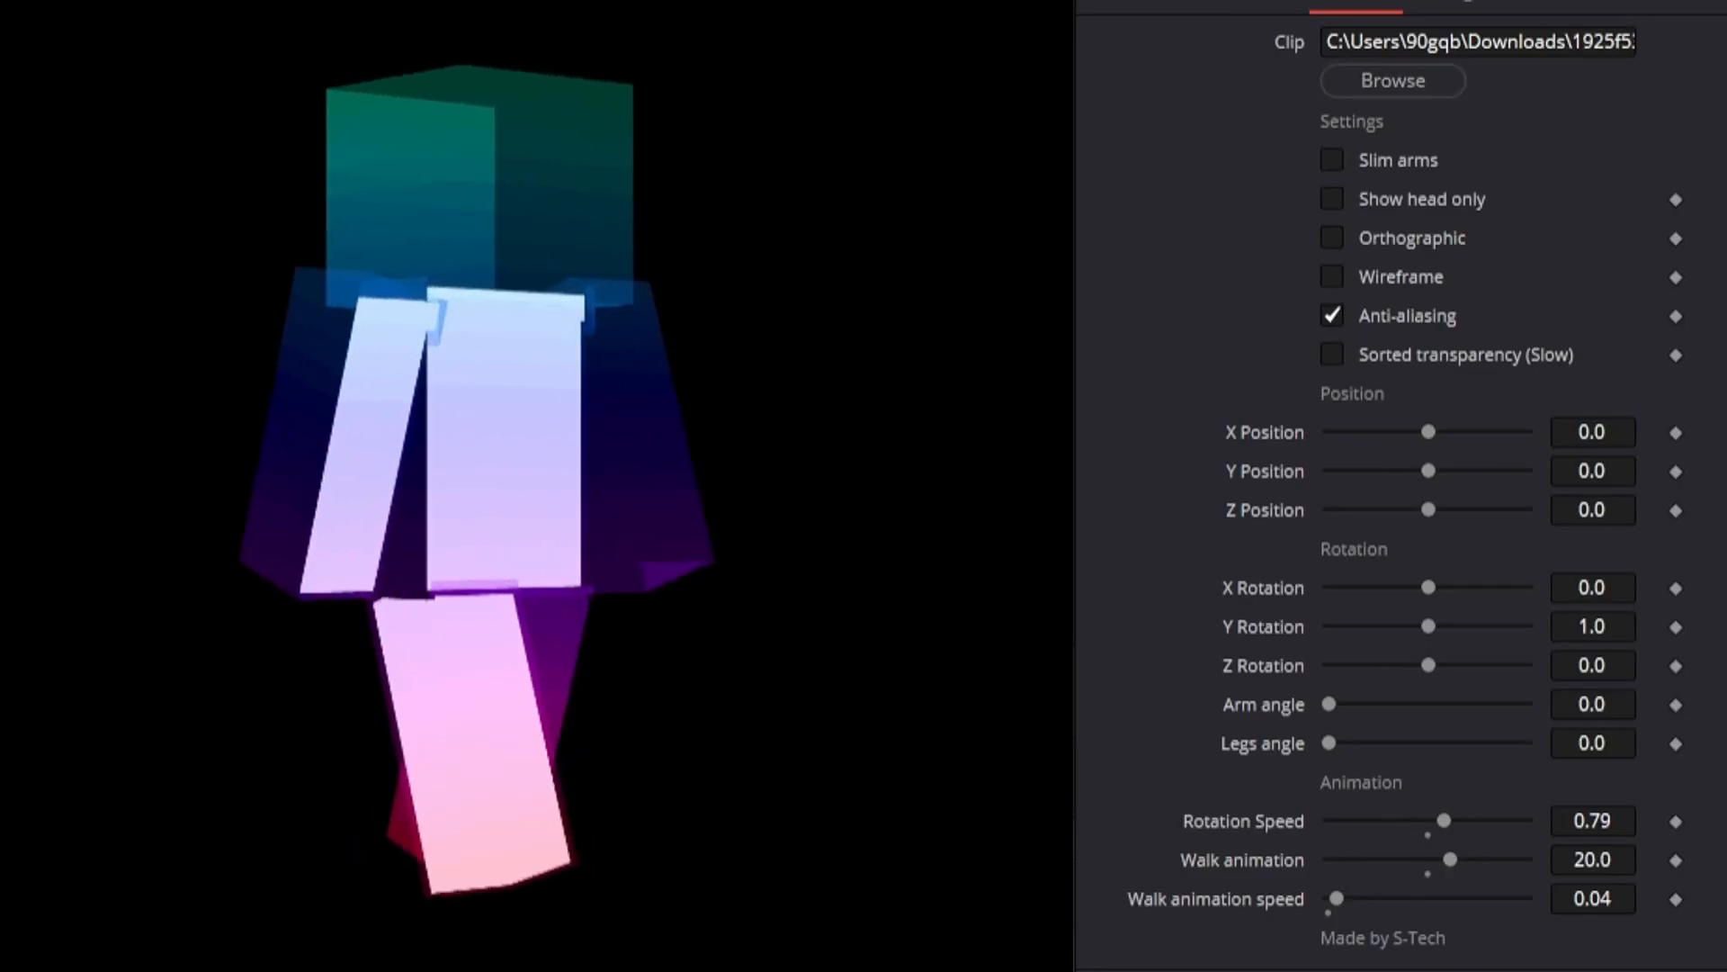
# Load another skin image onto the character
pyautogui.click(1330, 353)
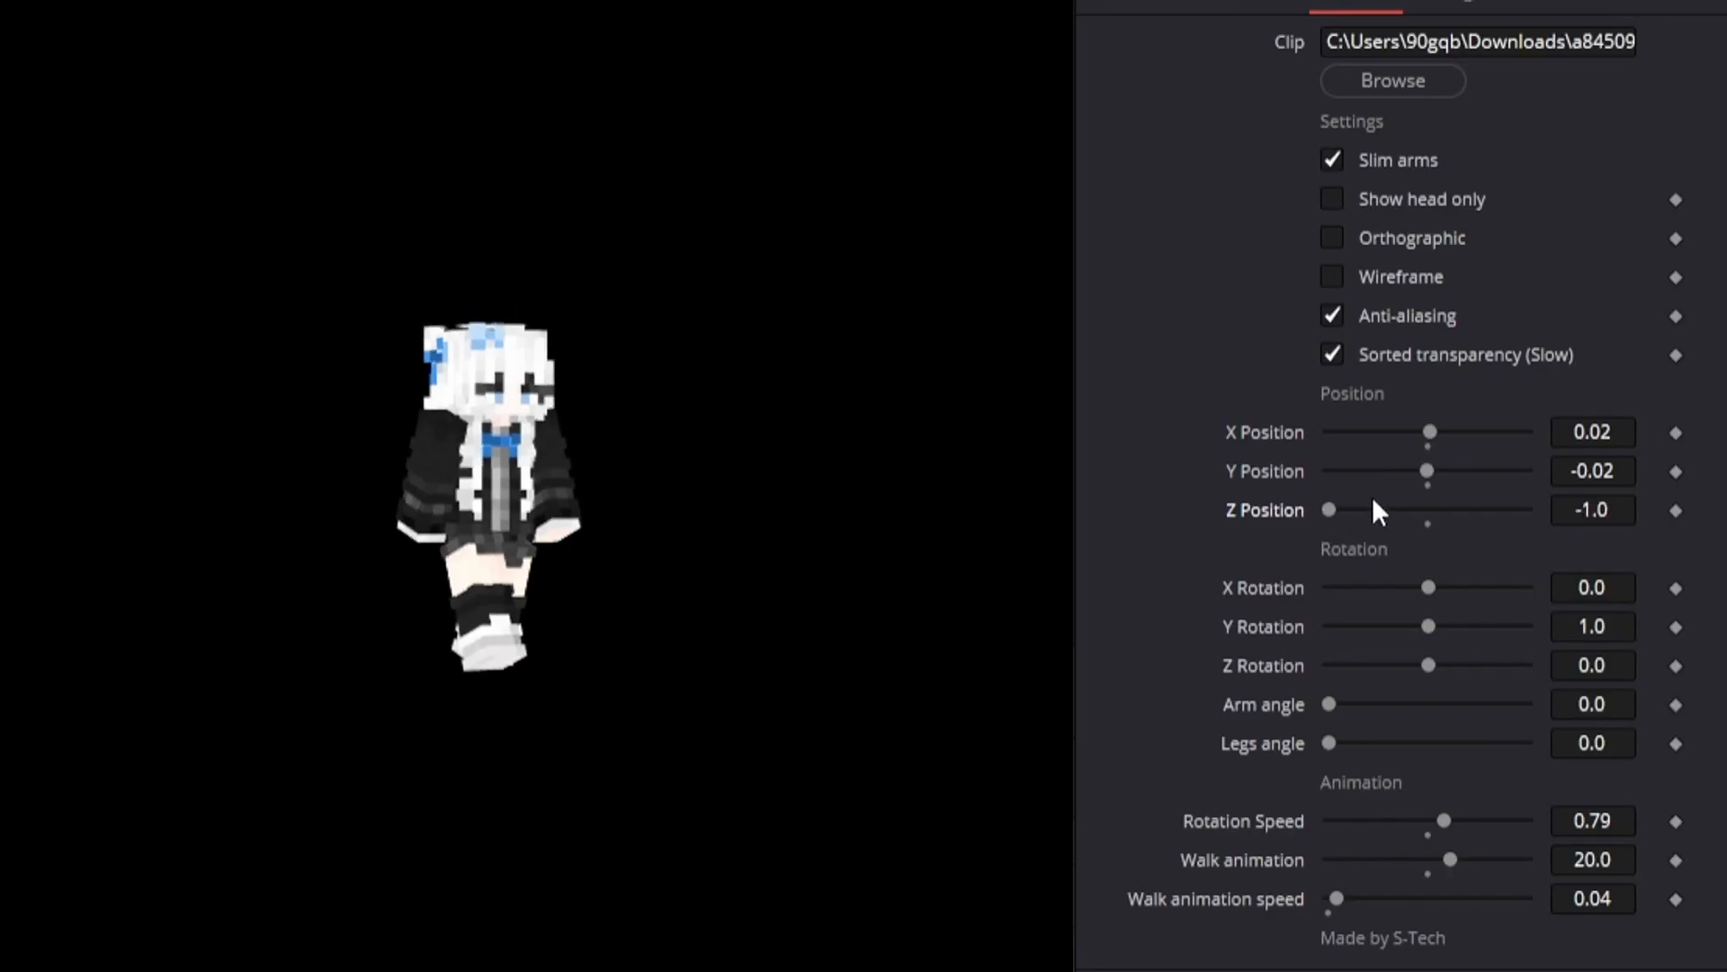
# Enter -2.0 as the character's Z Position
pyautogui.click(1592, 509)
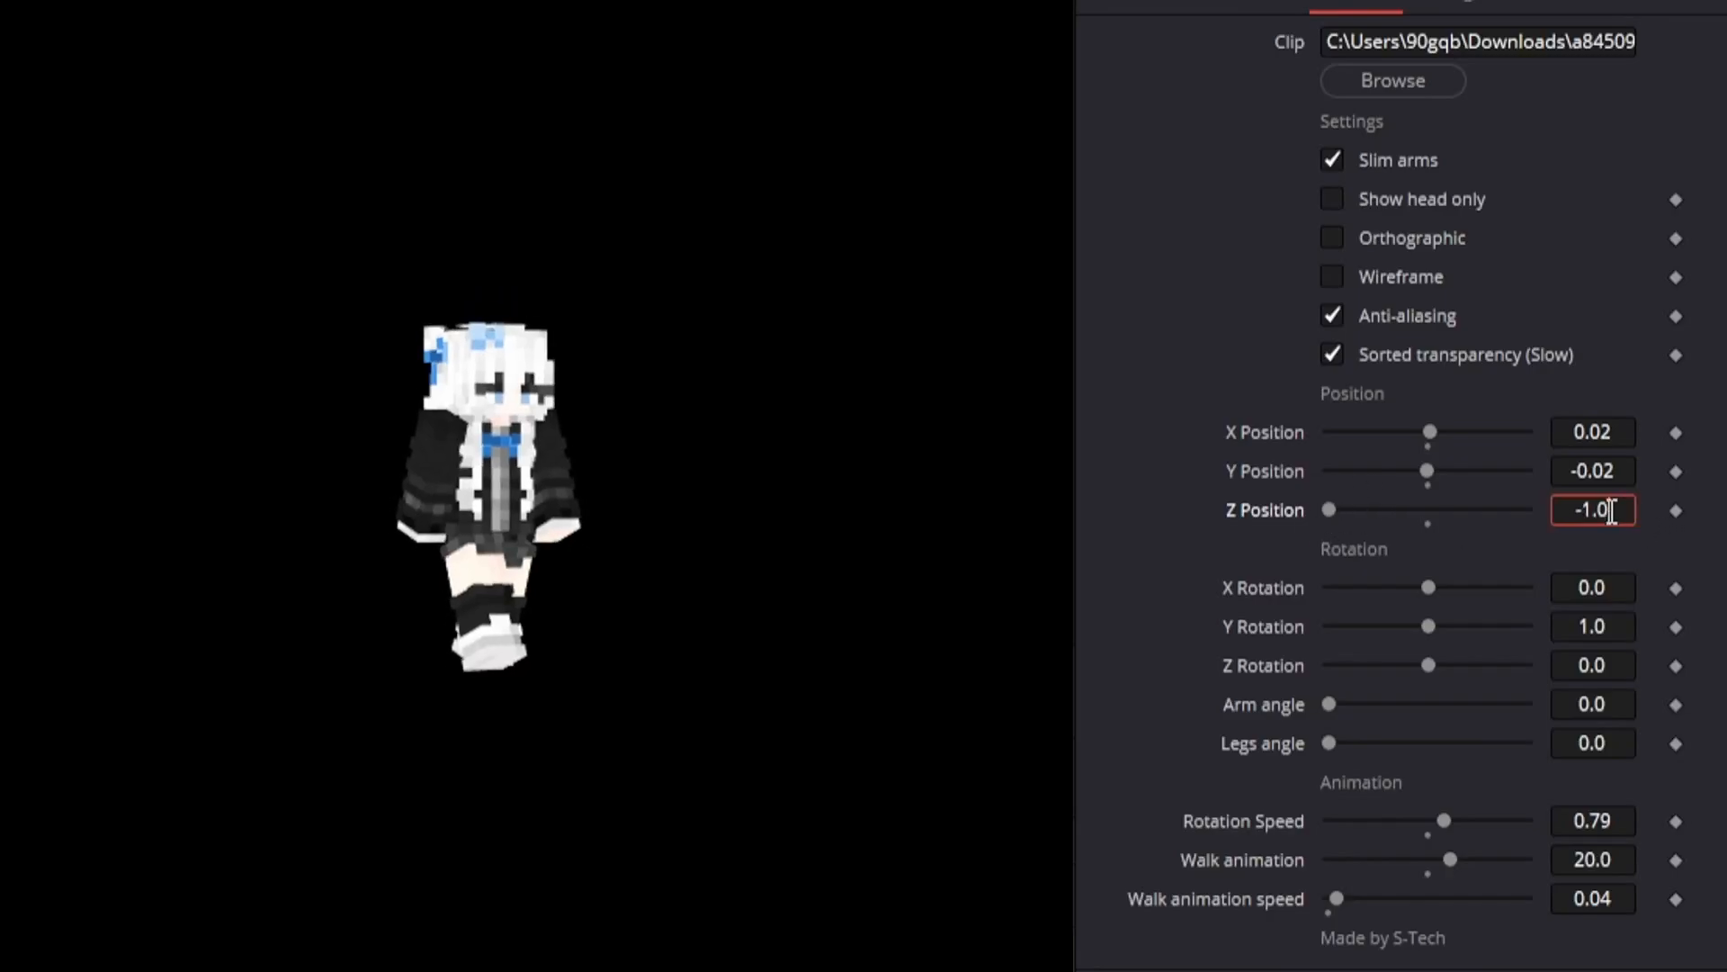
pyautogui.write('-2.0')
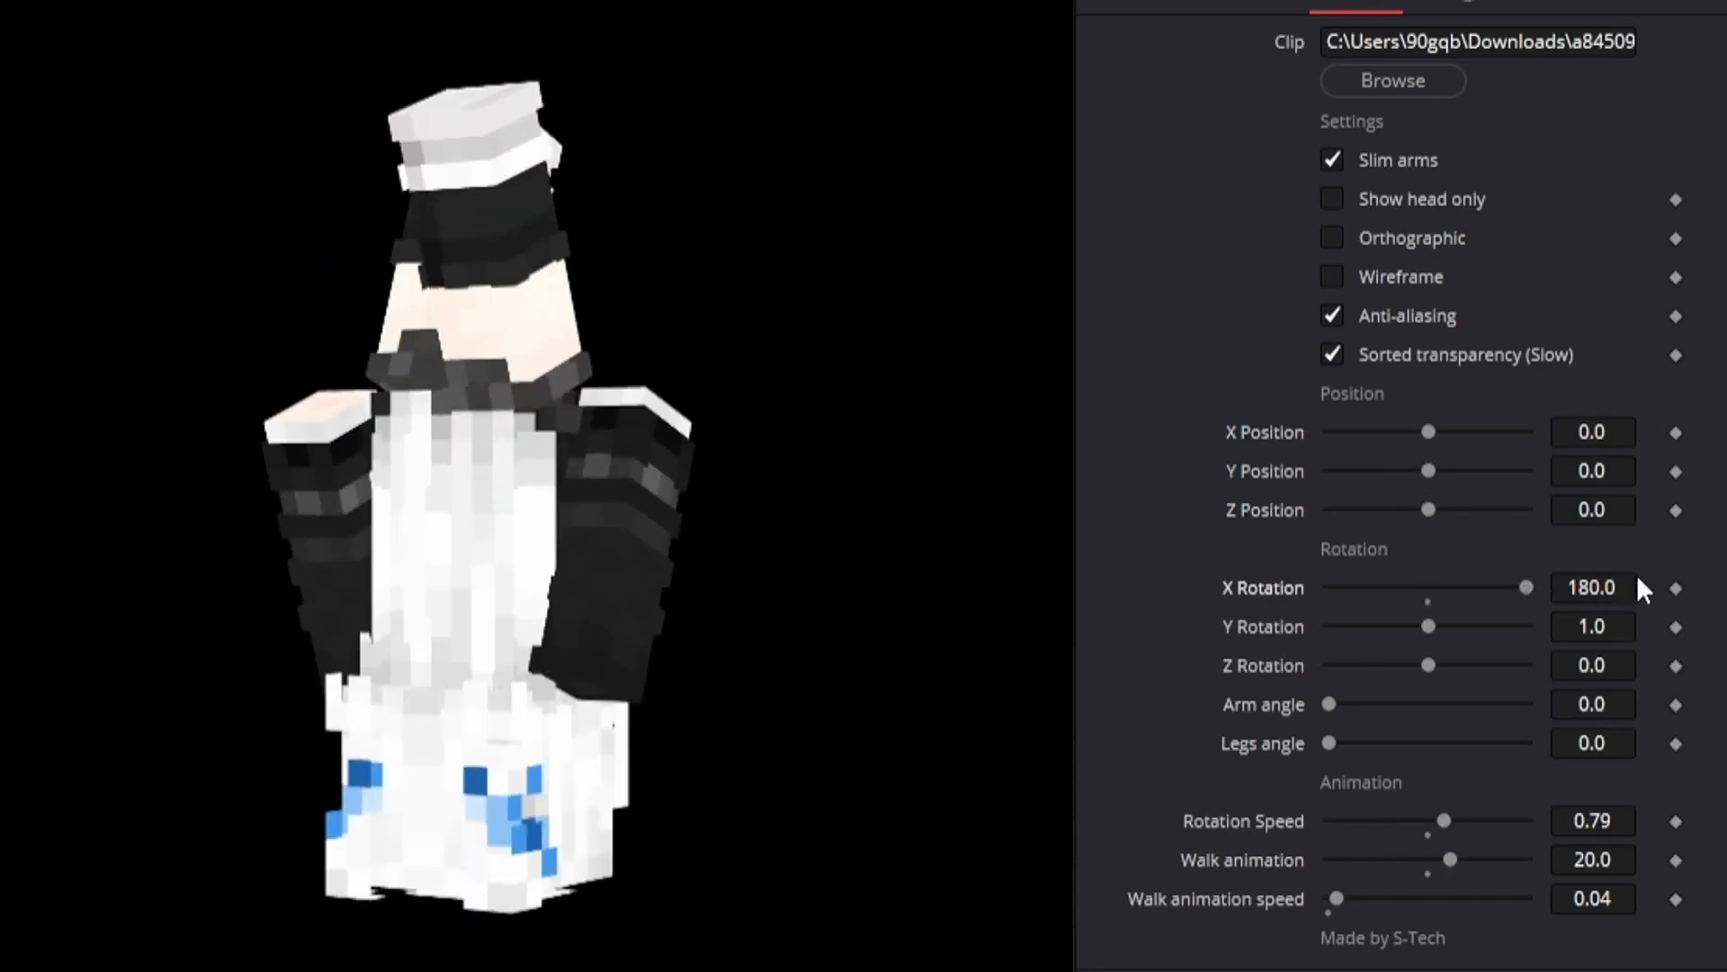
pyautogui.moveTo(574, 551)
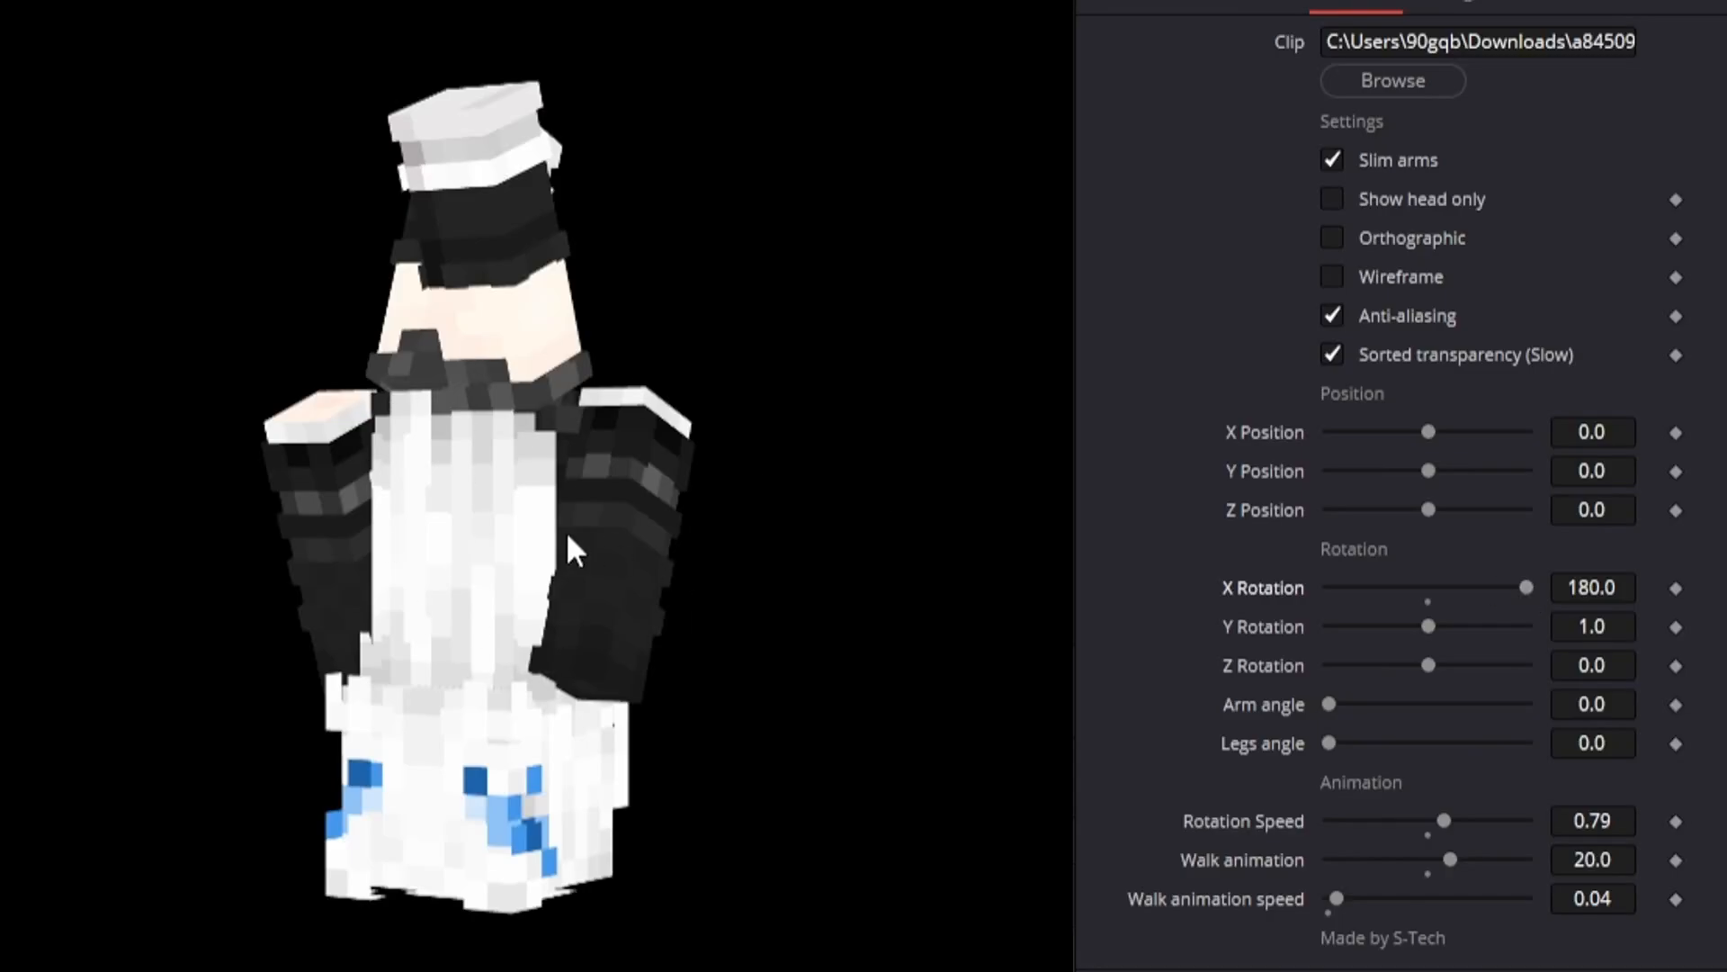
pyautogui.moveTo(1032, 626)
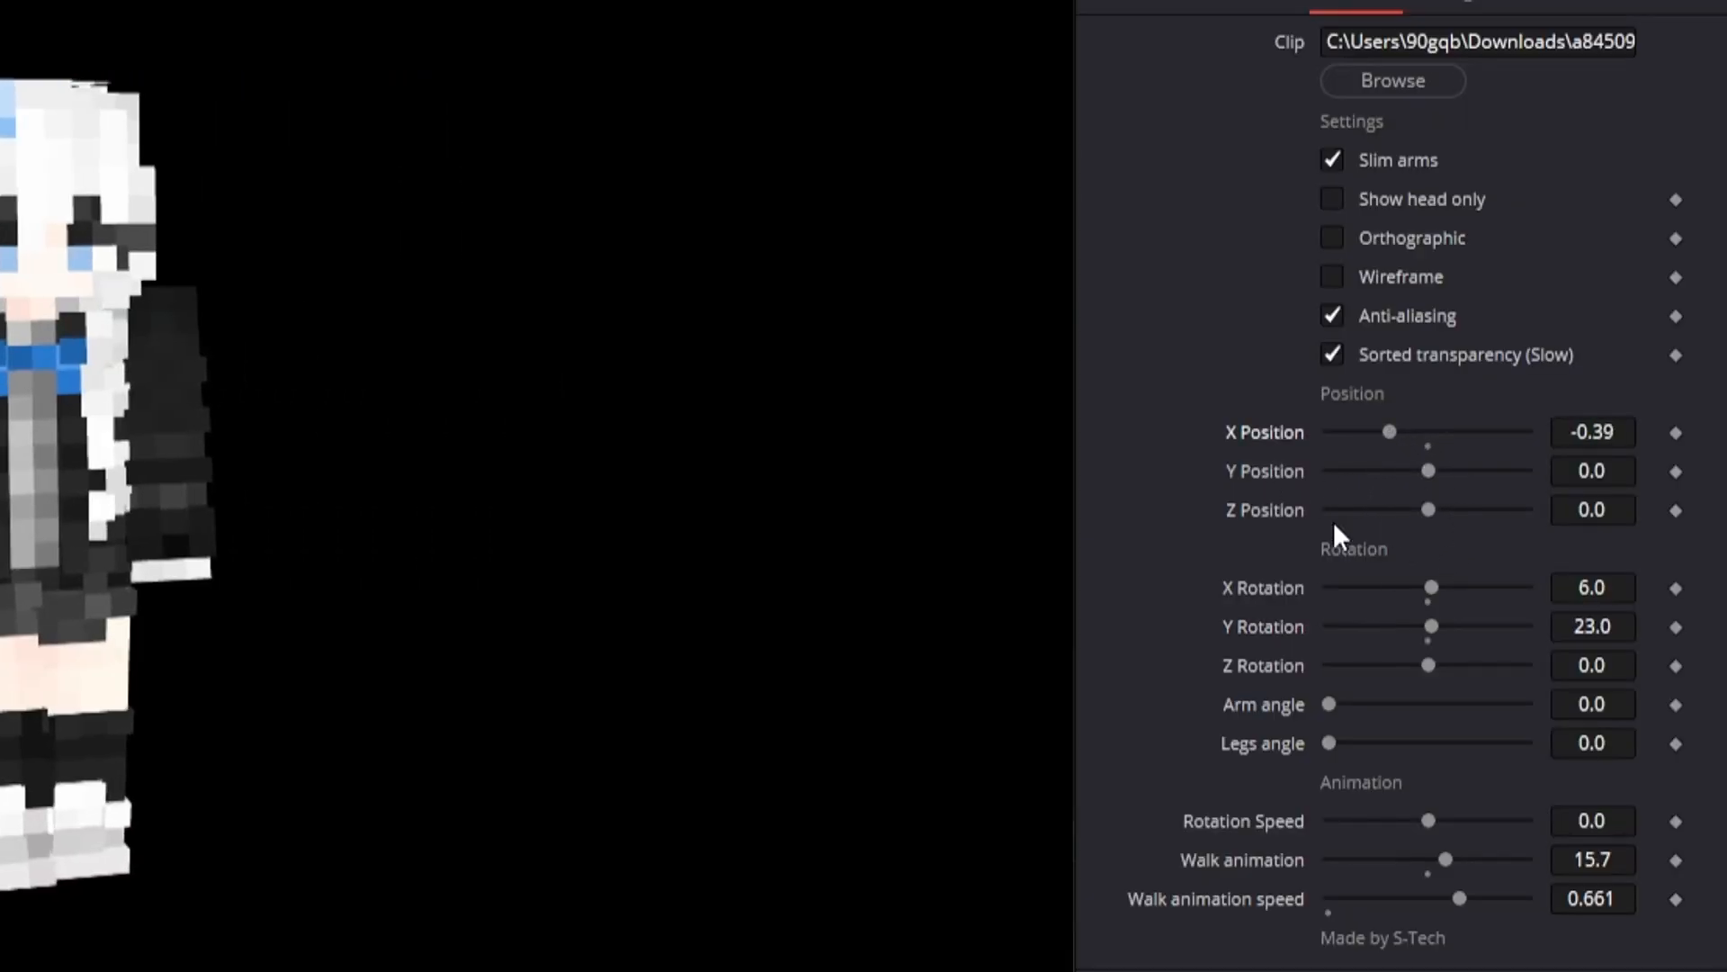
pyautogui.moveTo(1245, 352)
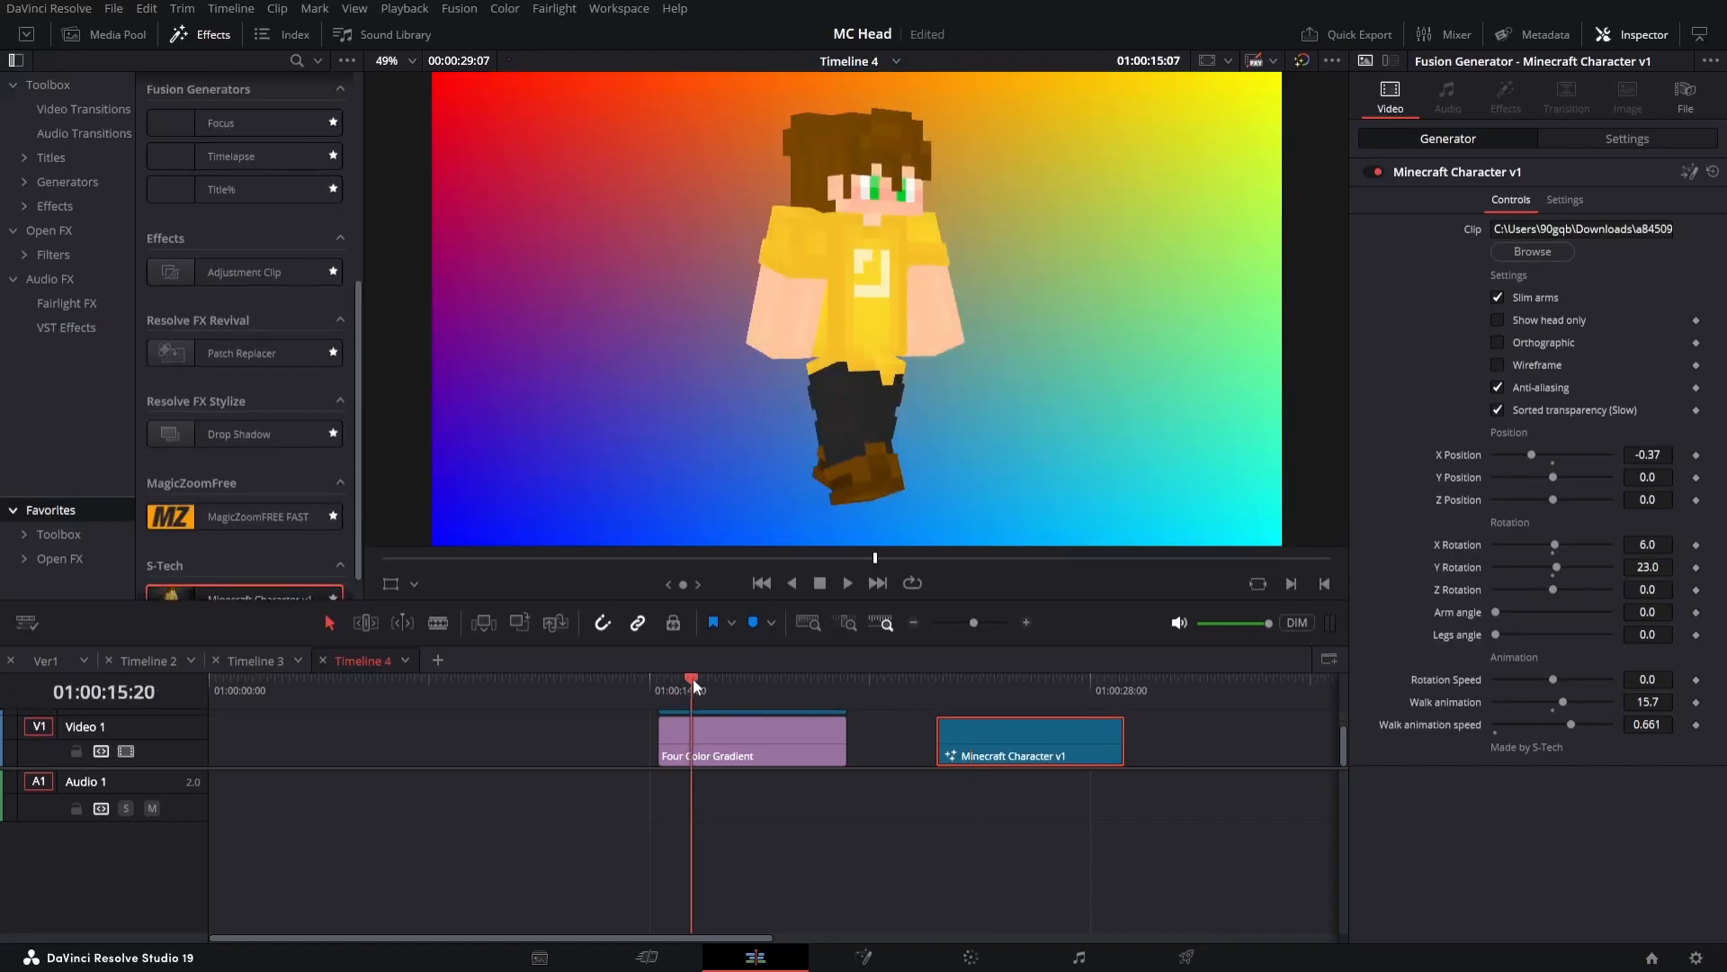
# Scrub to a nearby frame over the rainbow gradient clip
pyautogui.click(682, 677)
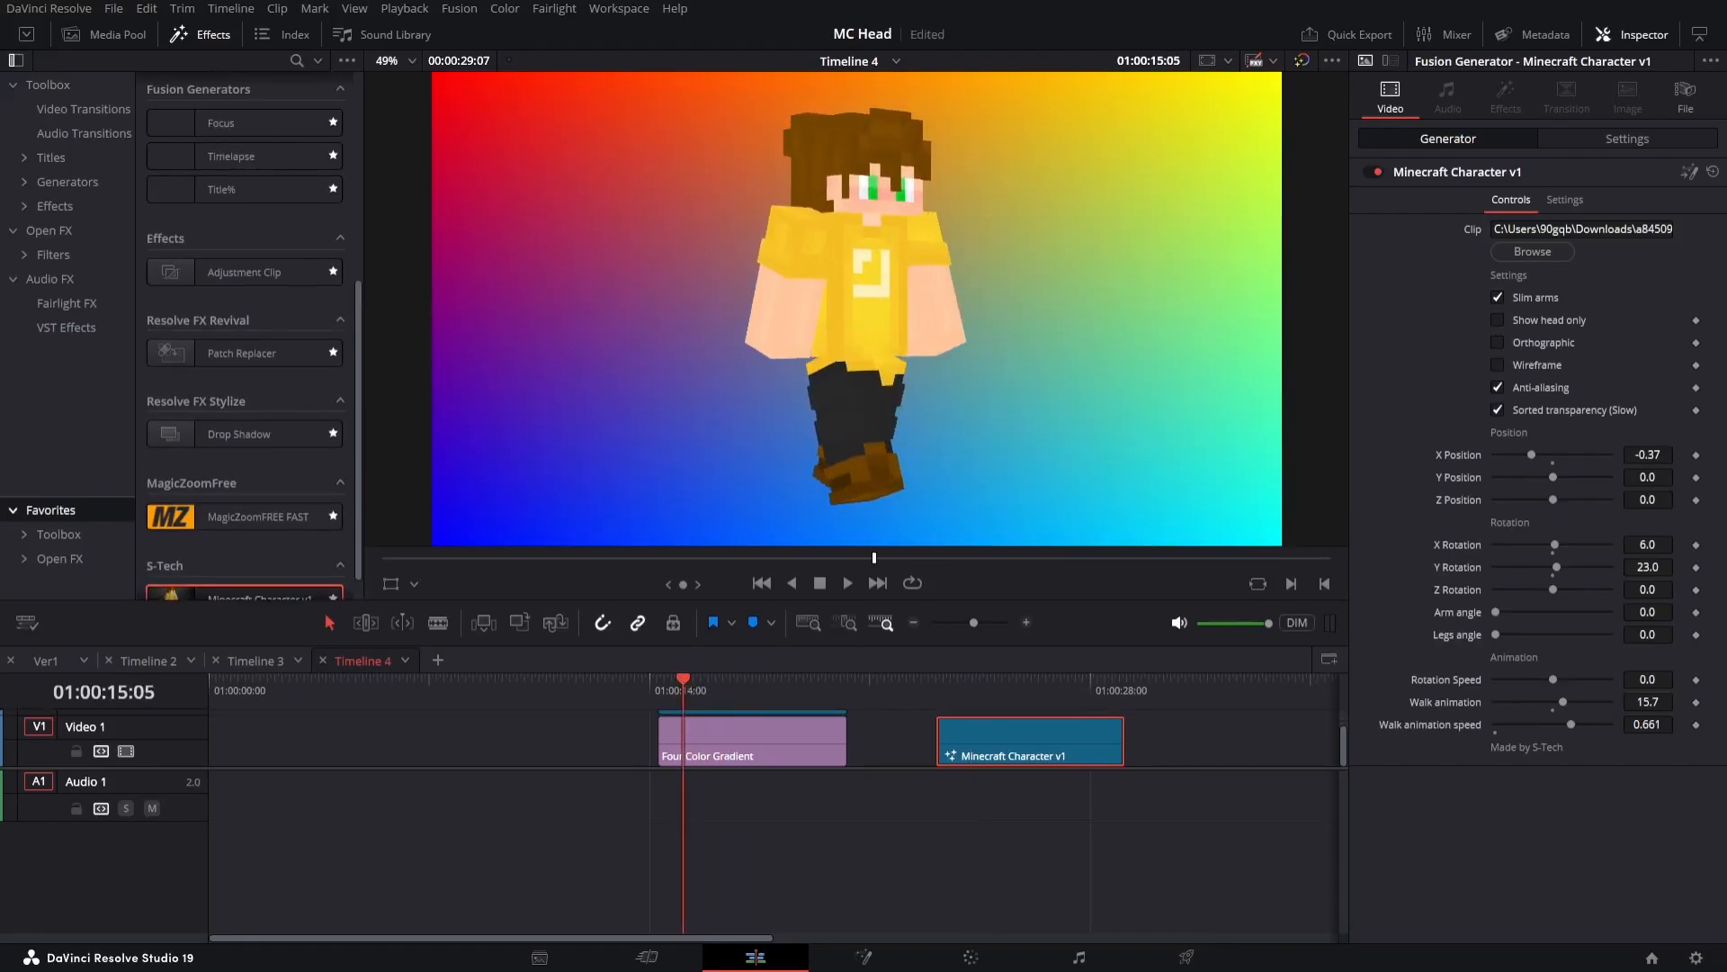